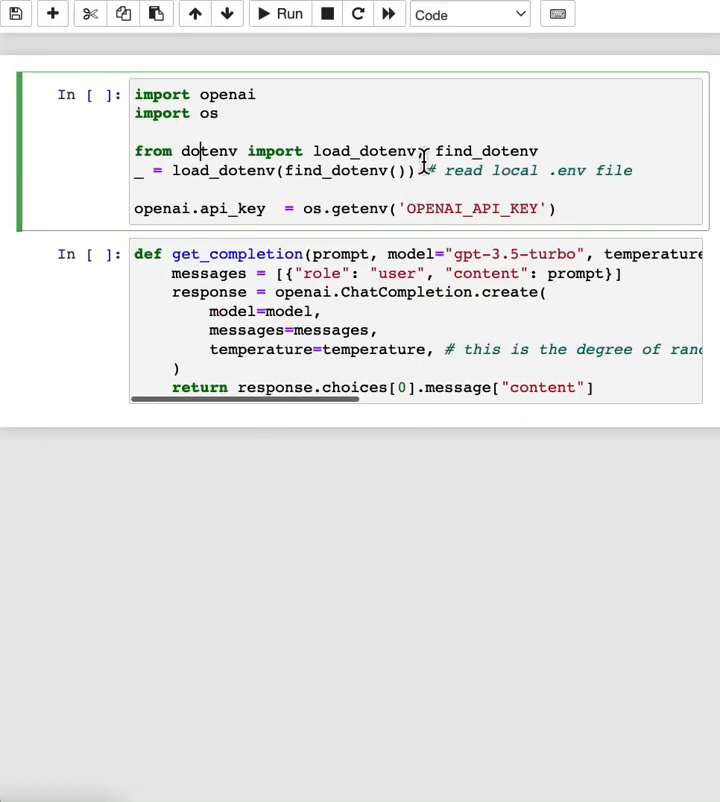
# Run the API-key loading cell and the get_completion helper cell.
pyautogui.scroll(3)
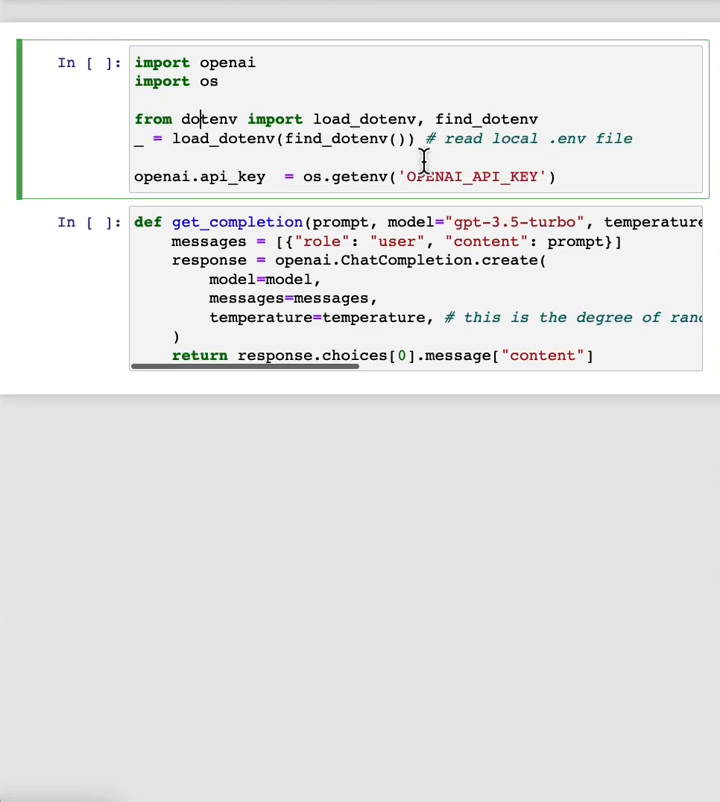
pyautogui.press('shift+enter')
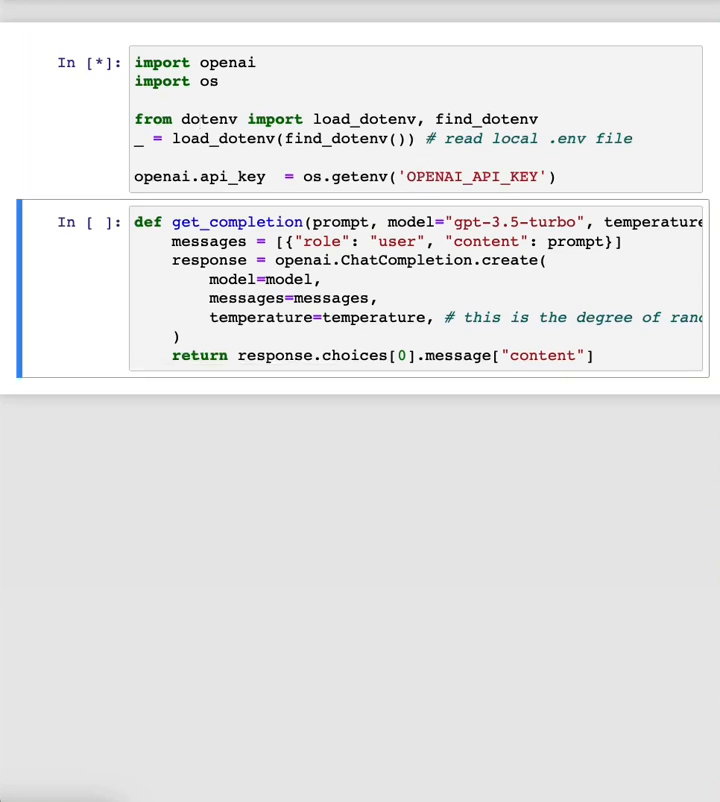
pyautogui.press('shift+enter')
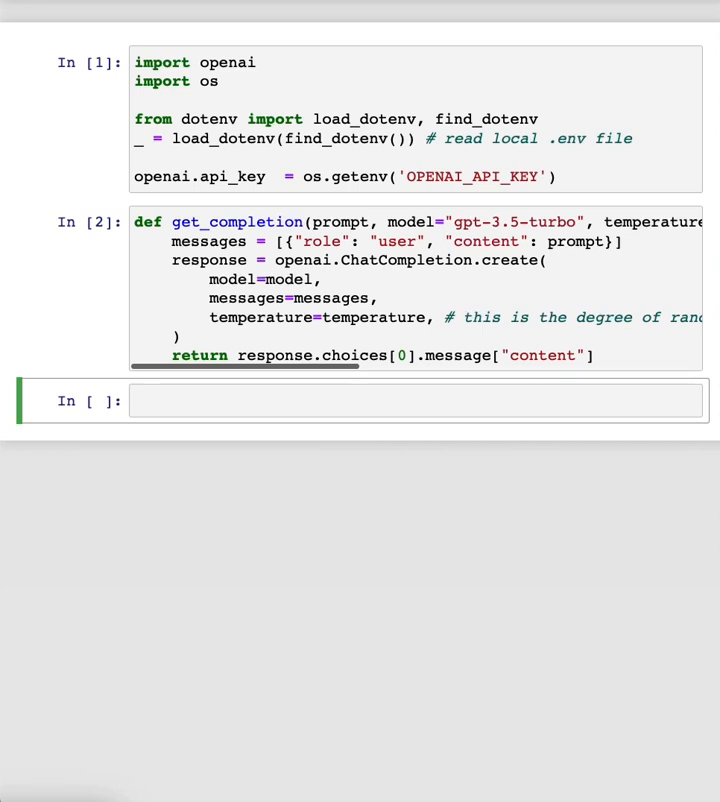
# Write and run a get_completion prompt translating the English blender-order sentence into Spanish.
pyautogui.click(418, 400)
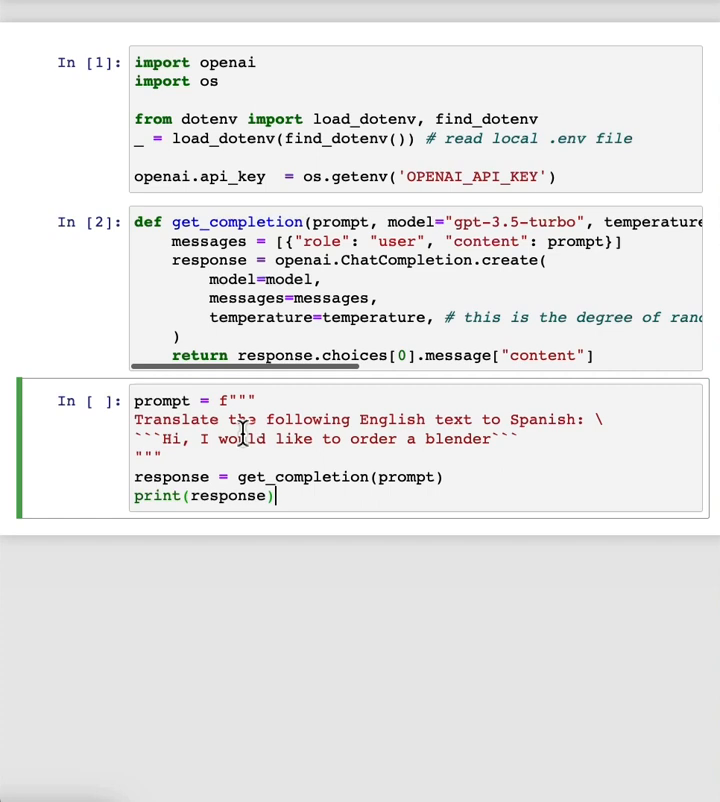
pyautogui.press('shift+enter')
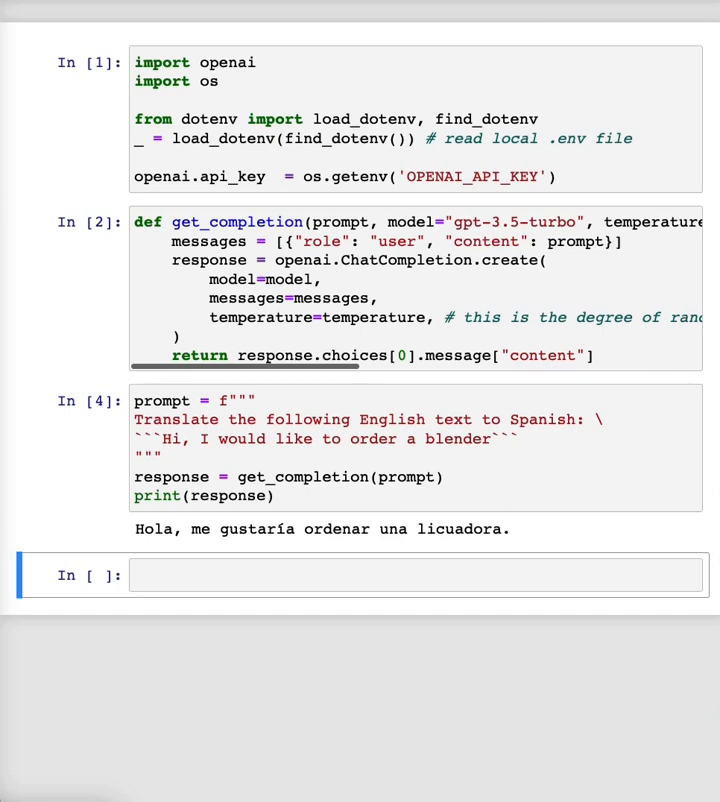
pyautogui.moveTo(210, 598)
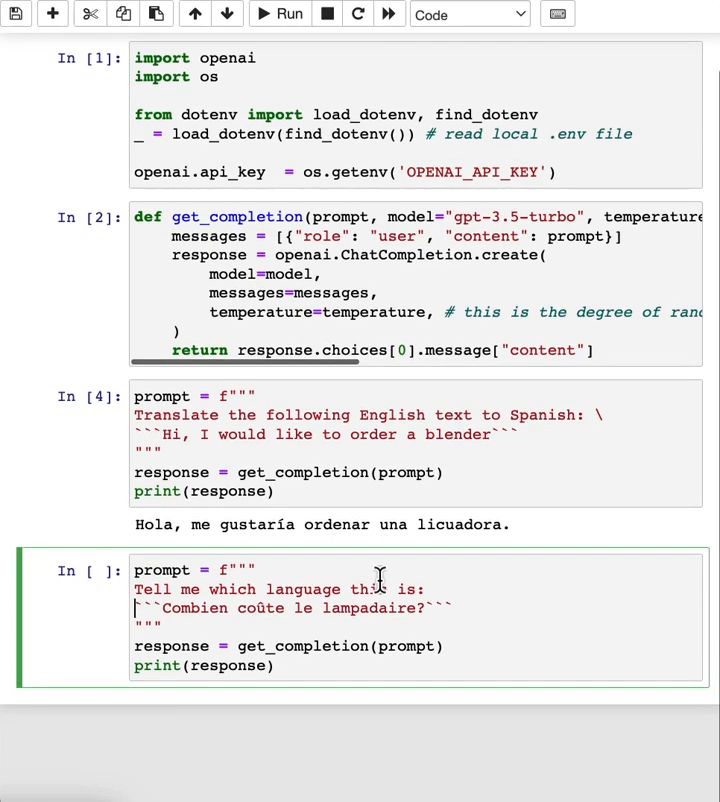
# Run the prompt identifying the French lamp-price question's language, answering 'This is French.'.
pyautogui.scroll(3)
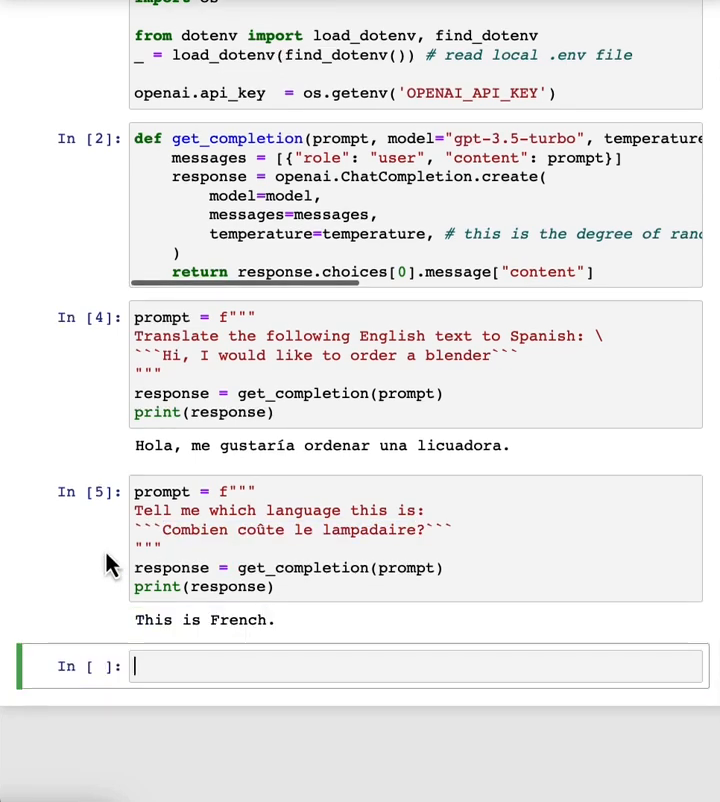
pyautogui.moveTo(84, 528)
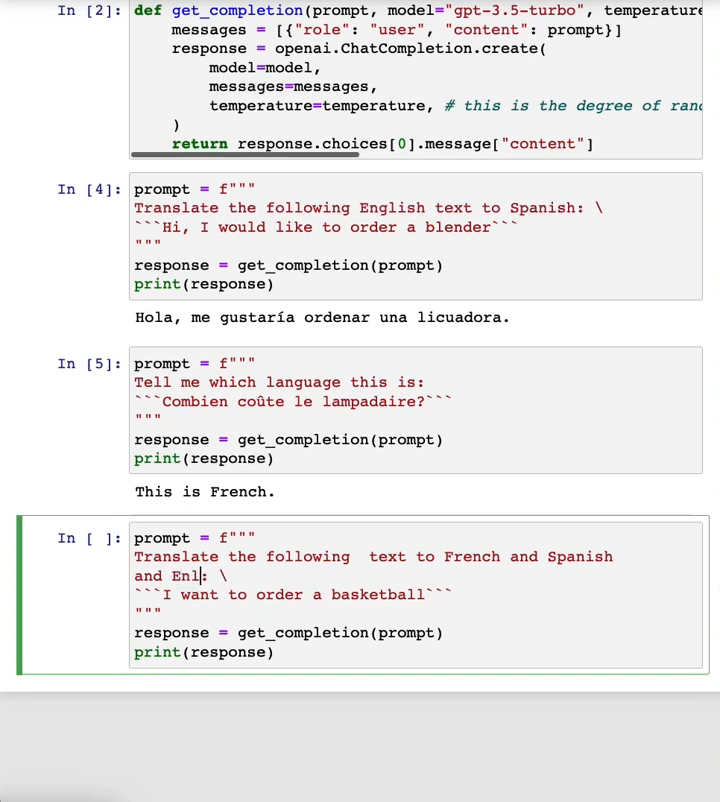
# Translate the basketball sentence into French, Spanish and English pirate, correcting 'English pirate'.
pyautogui.write('gli')
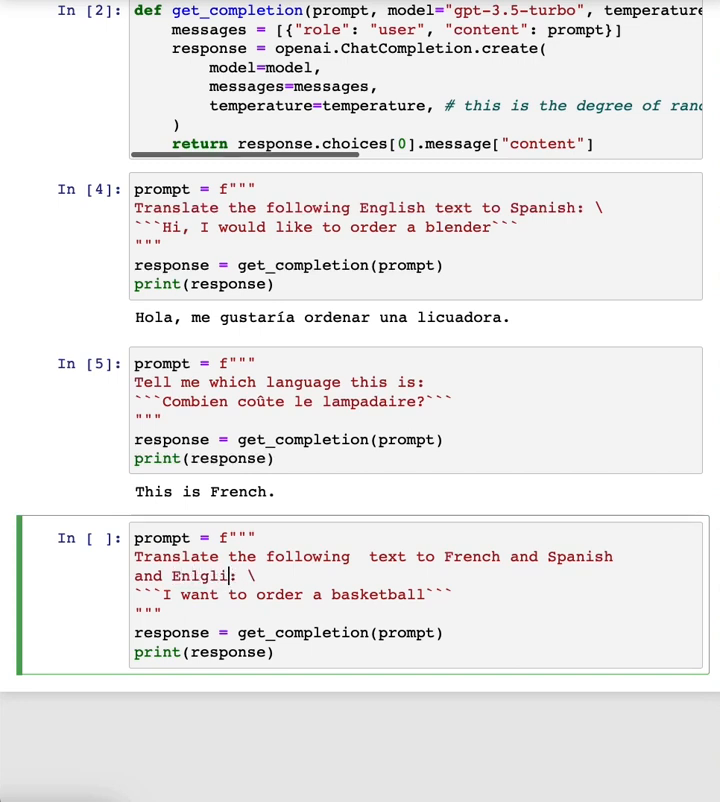
pyautogui.write('sh pirate')
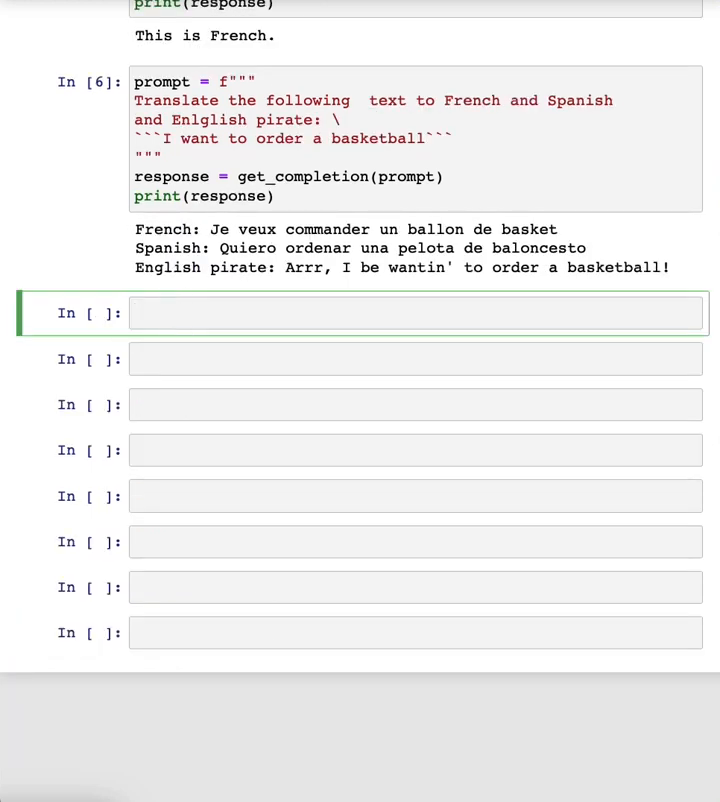
pyautogui.click(400, 312)
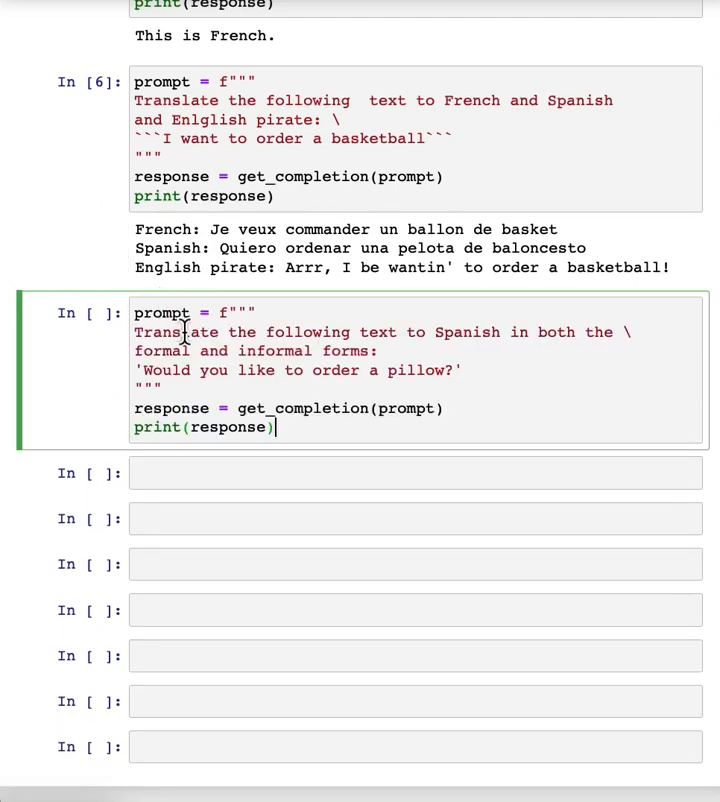
# Run the prompt giving formal and informal Spanish translations of the pillow question.
pyautogui.scroll(-3)
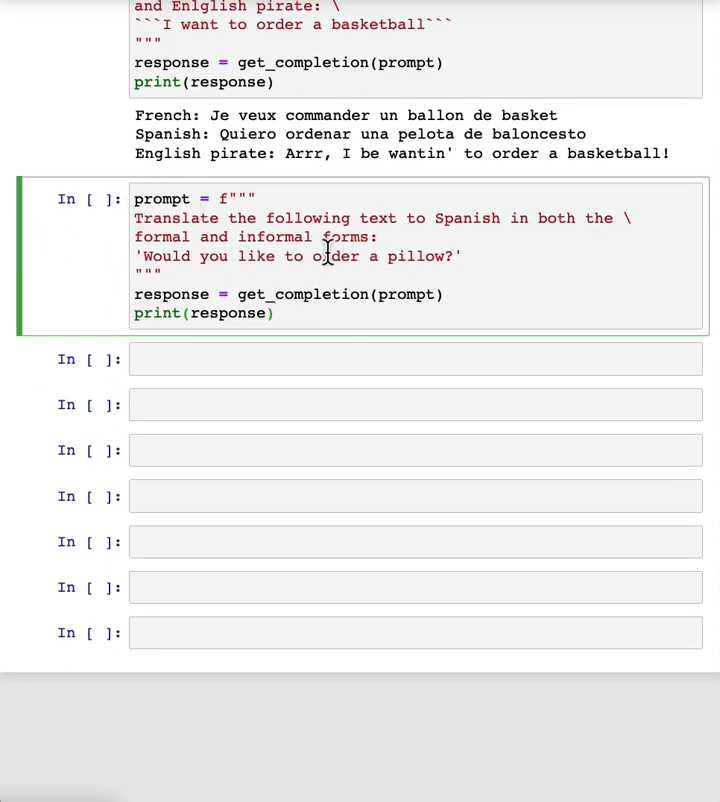
pyautogui.moveTo(272, 294)
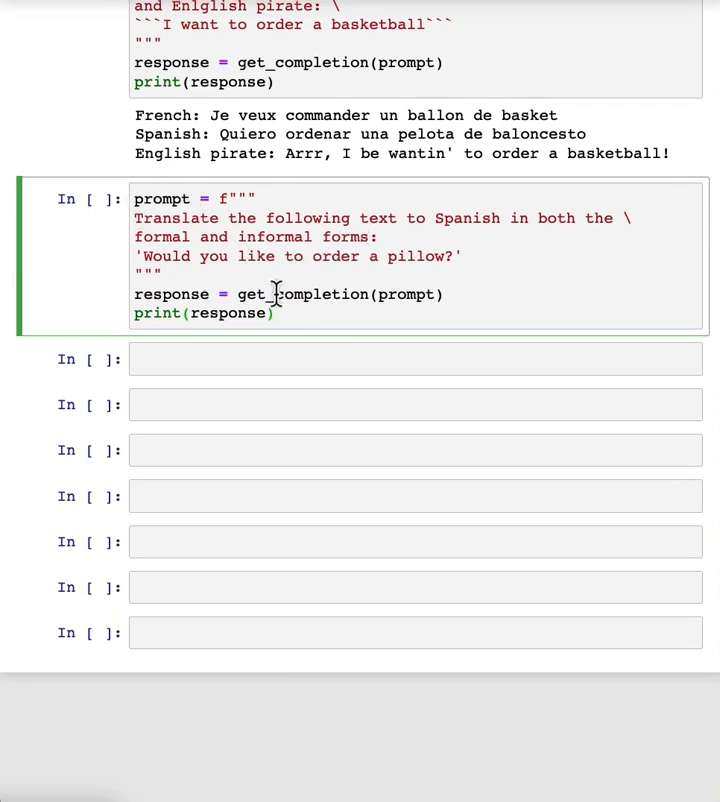
pyautogui.moveTo(222, 256)
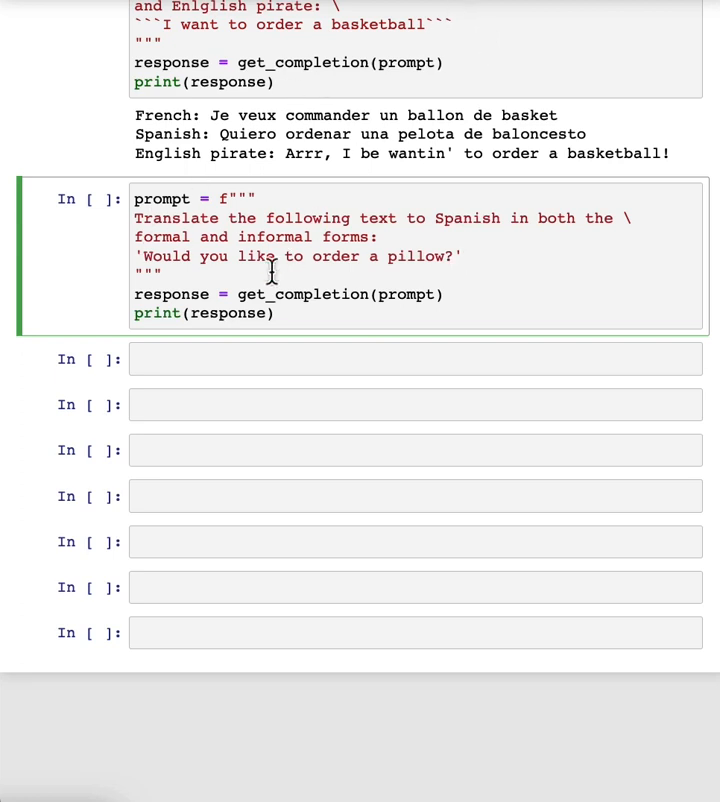
pyautogui.moveTo(230, 278)
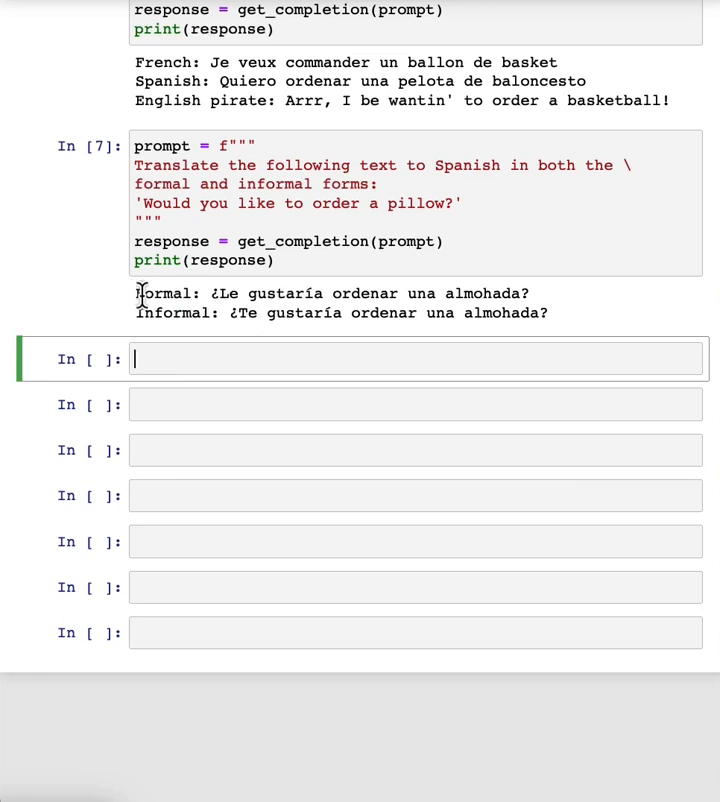
pyautogui.moveTo(135, 295)
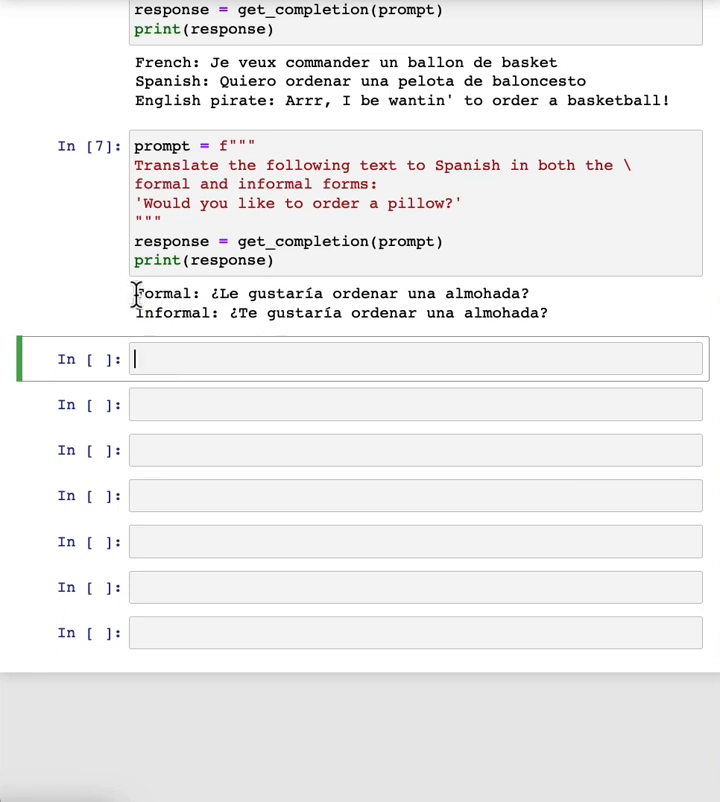
pyautogui.scroll(-3)
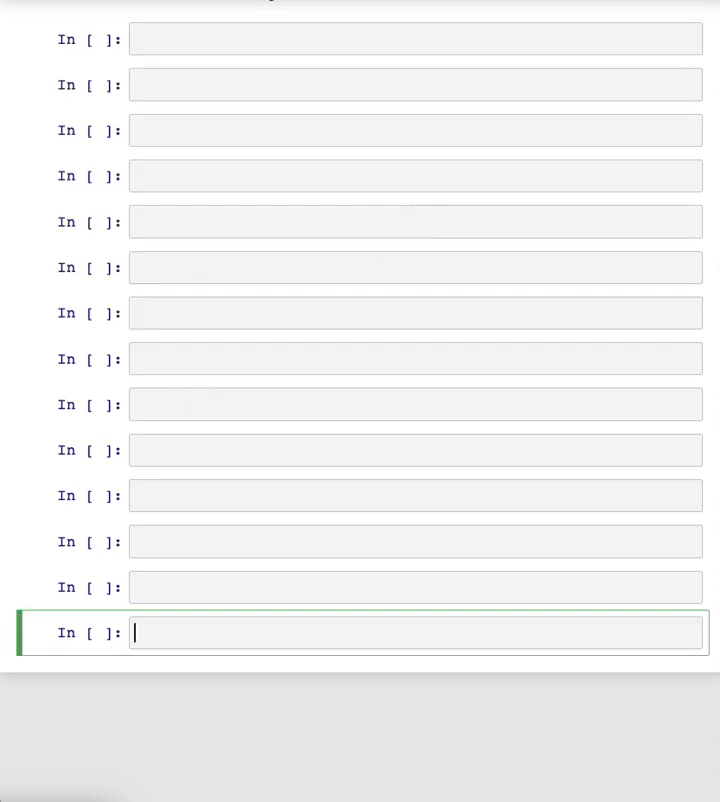
# Run the user_messages cell listing five multilingual tech-issue complaints.
pyautogui.press('Escape')
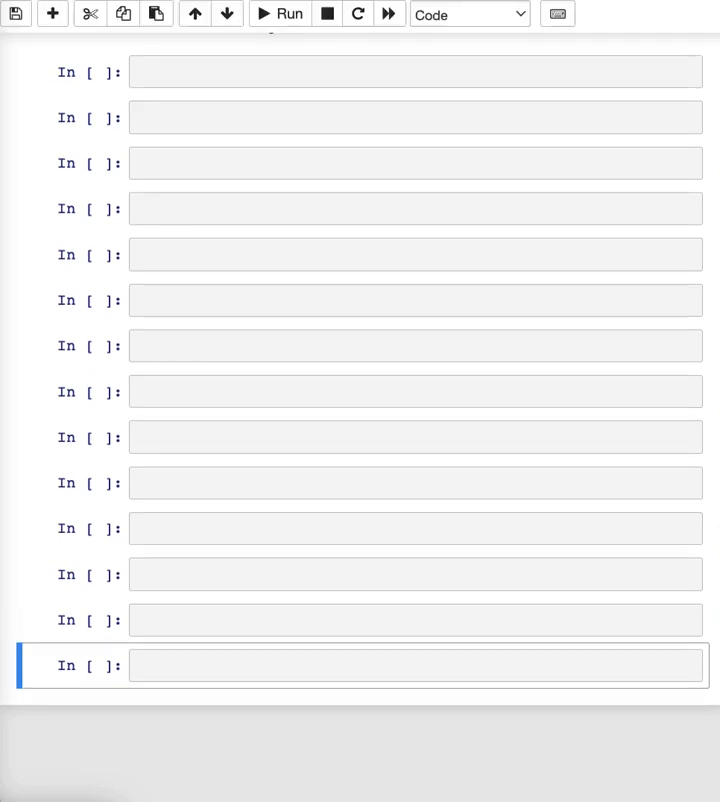
pyautogui.scroll(3)
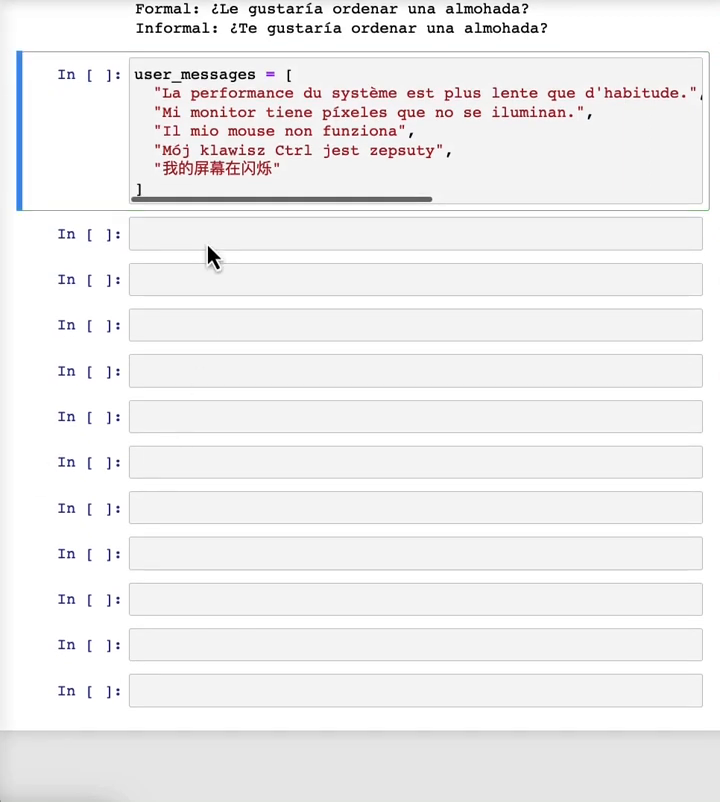
pyautogui.moveTo(118, 265)
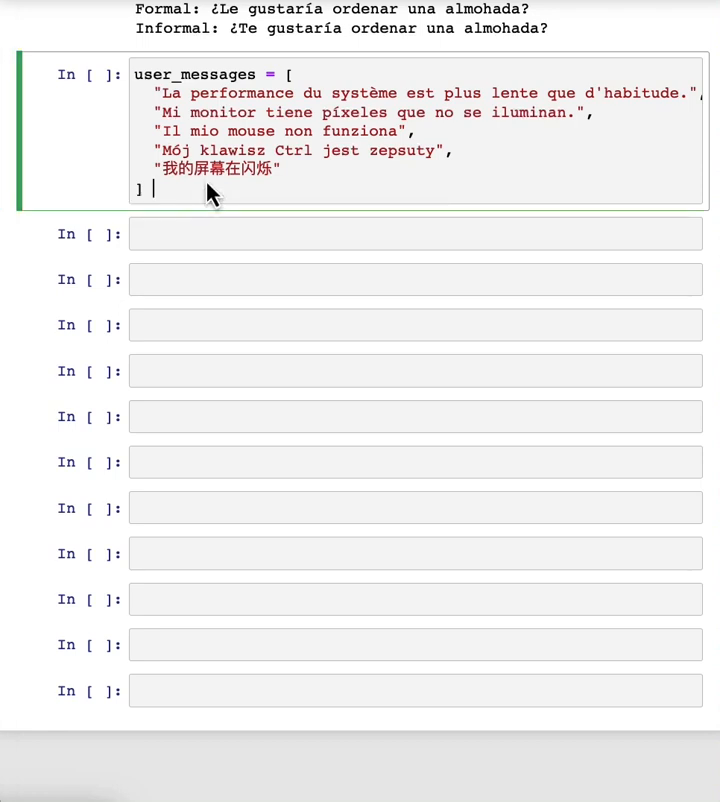
pyautogui.press('shift+enter')
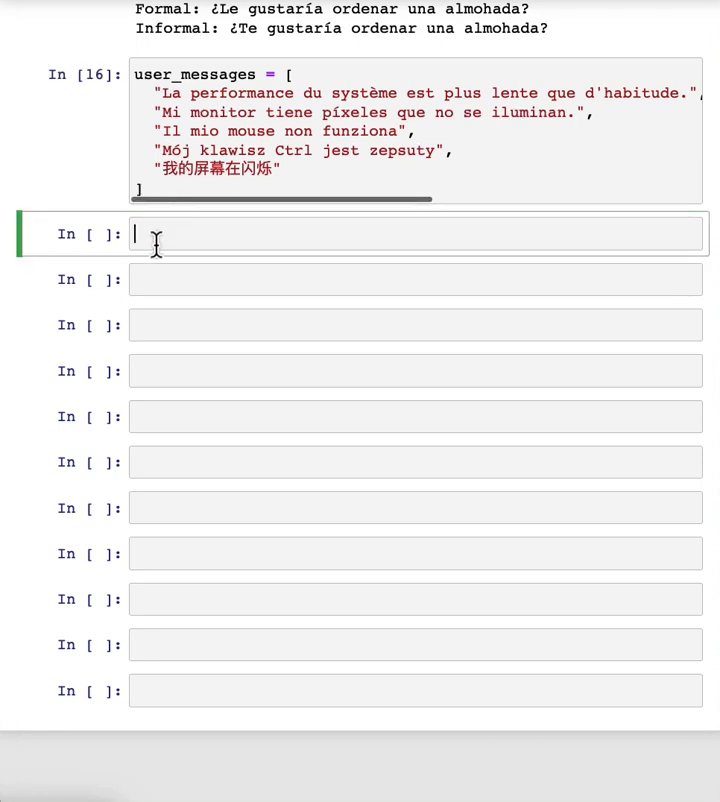
# Start a new cell with 'for issue in user_messages:'.
pyautogui.write('f')
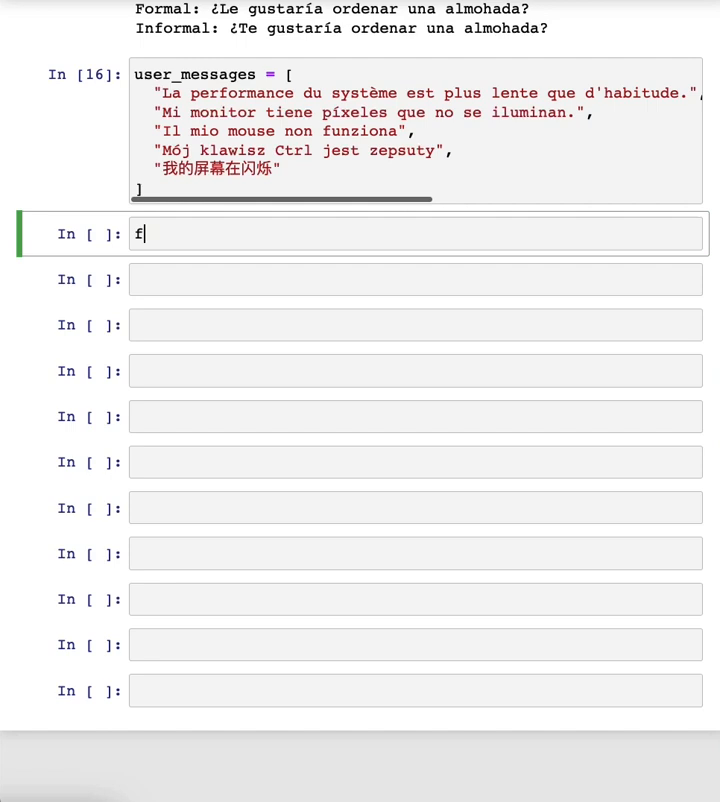
pyautogui.write('or issue in user')
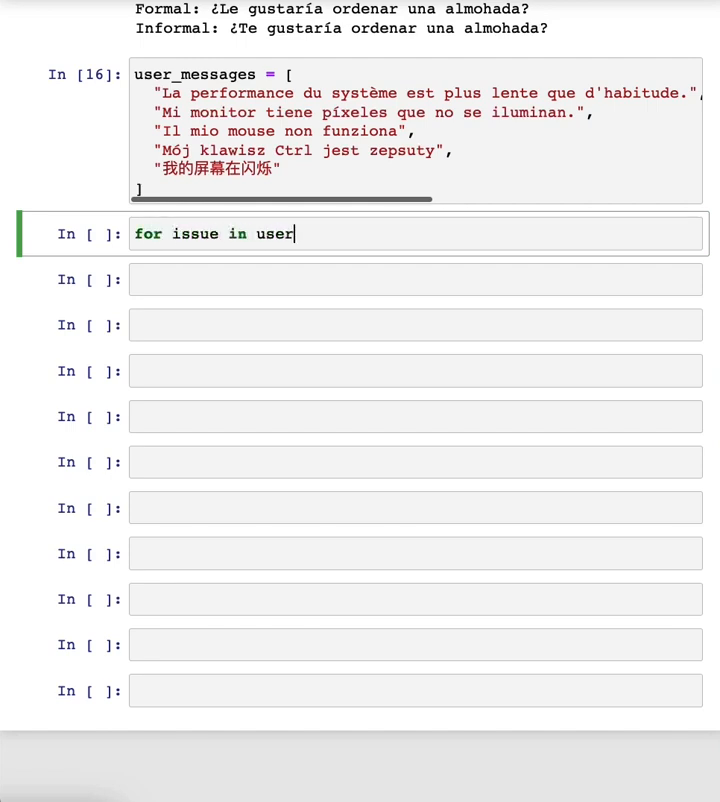
pyautogui.write('_messages:')
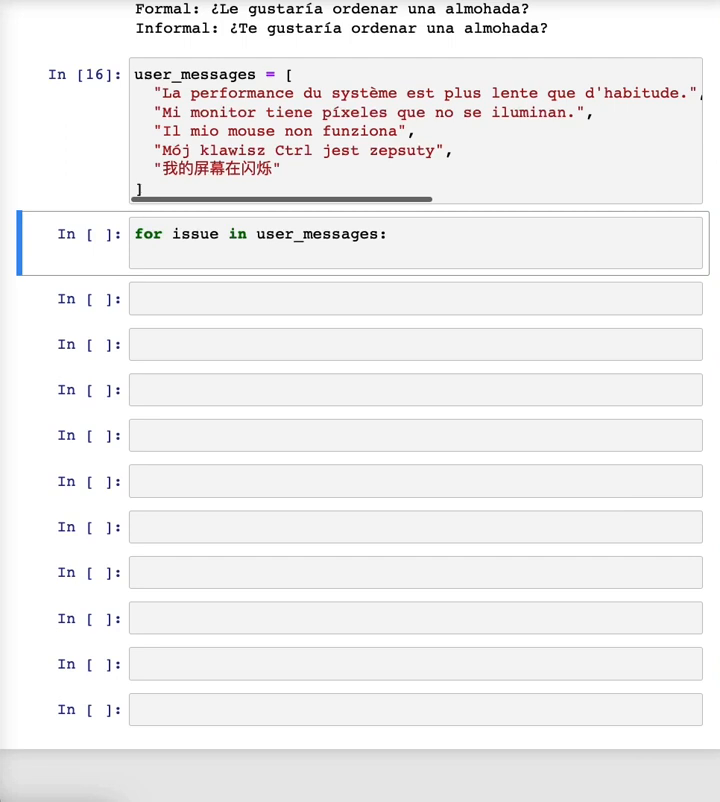
pyautogui.moveTo(137, 267)
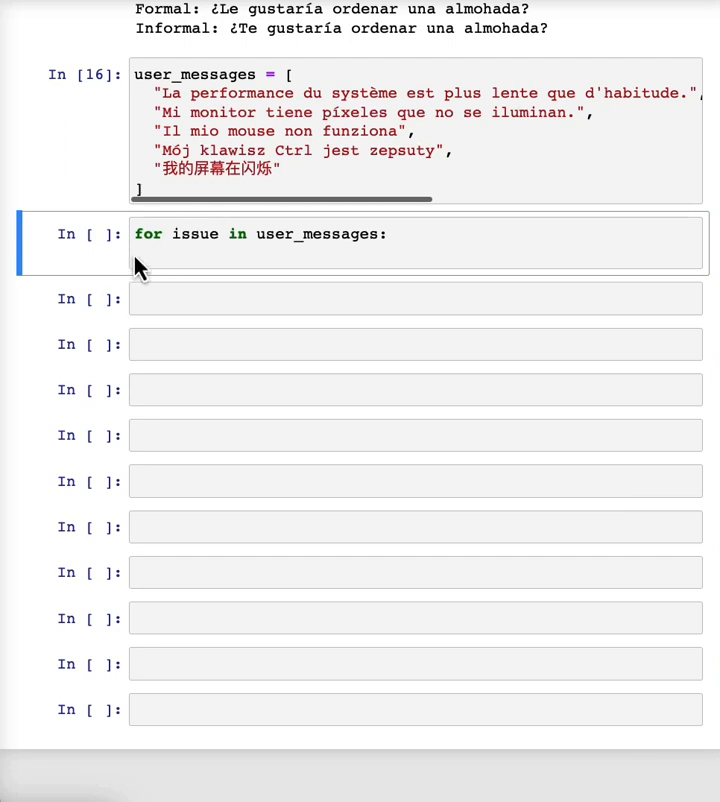
# Fill the loop with the 'Tell me what language this is' prompt and English/Korean translations.
pyautogui.write('prompt = f"Tell me what language this is: ```{issue}```"')
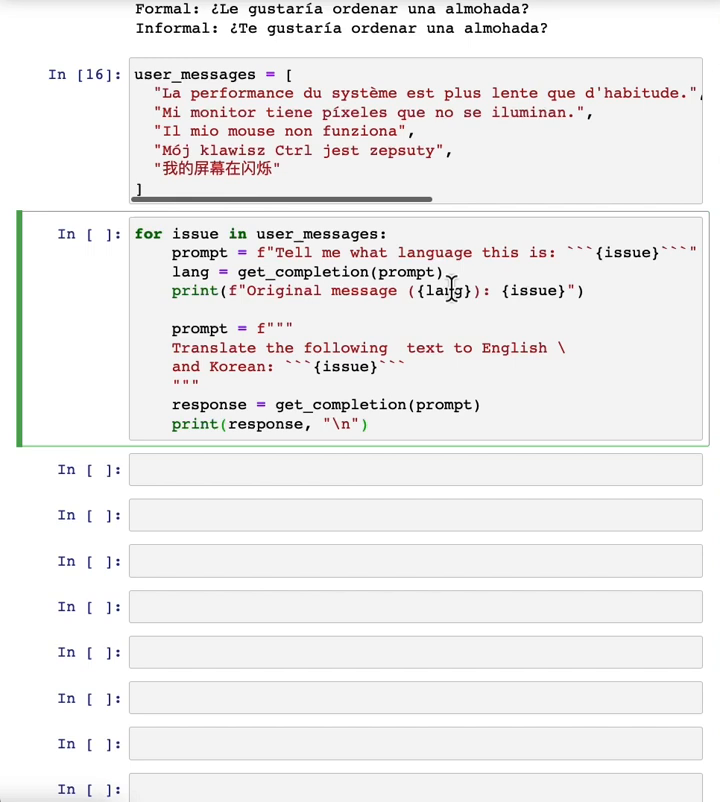
pyautogui.doubleClick(198, 252)
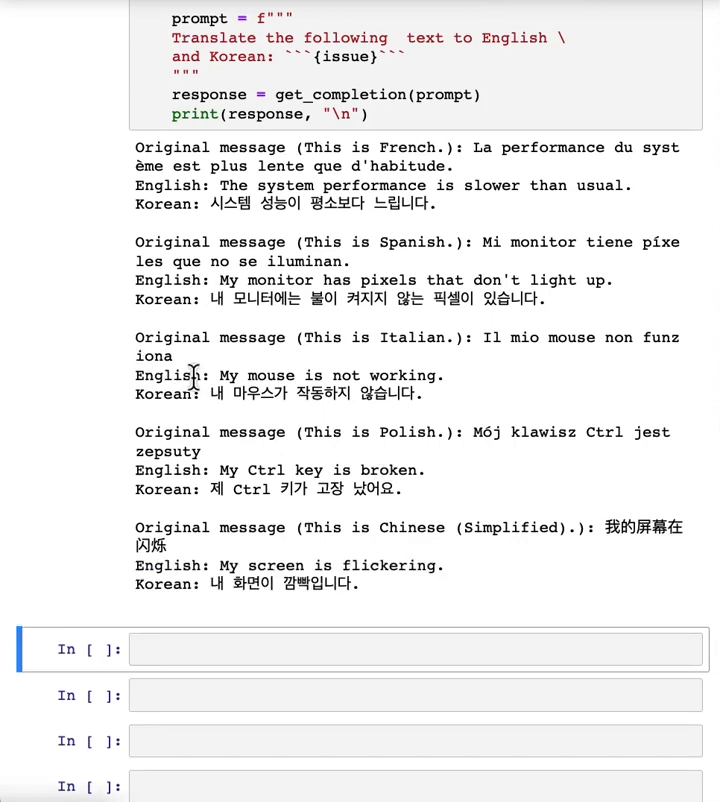
pyautogui.moveTo(160, 398)
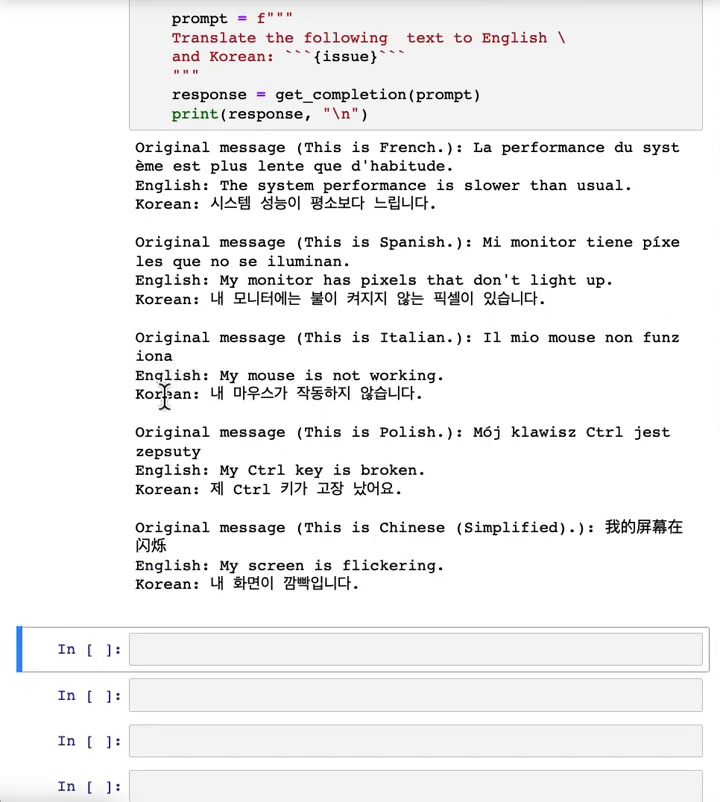
pyautogui.scroll(3)
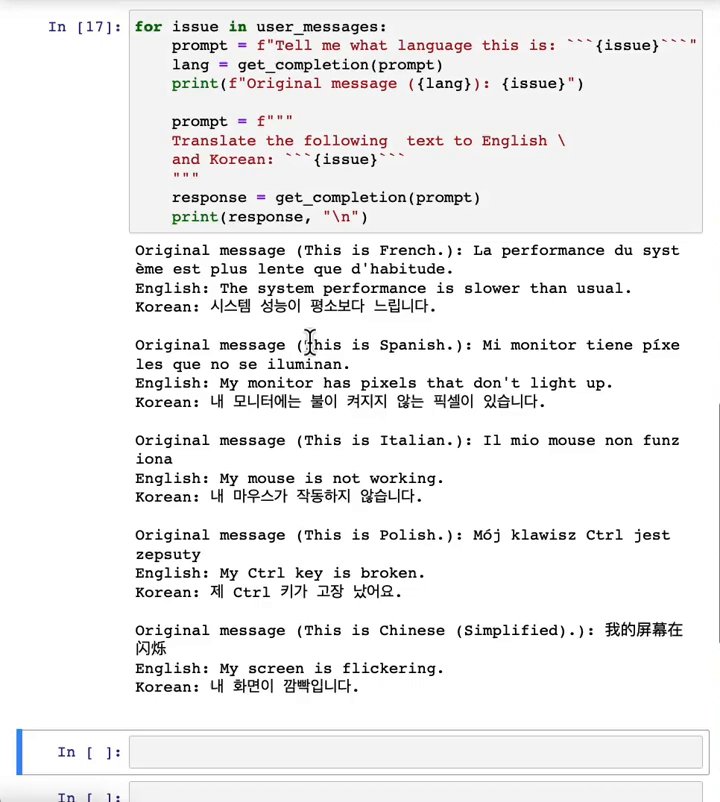
pyautogui.doubleClick(290, 280)
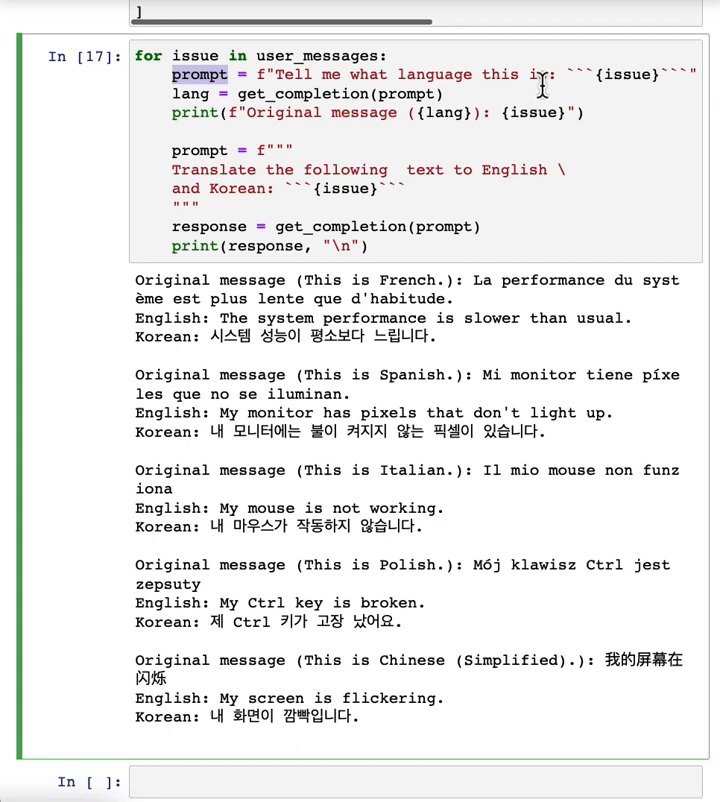
pyautogui.moveTo(483, 190)
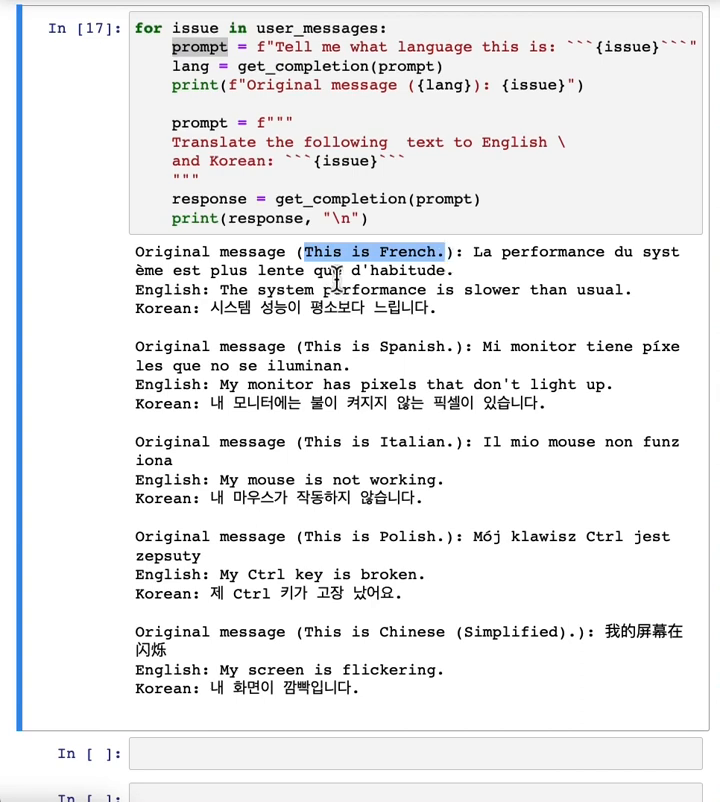
pyautogui.scroll(-3)
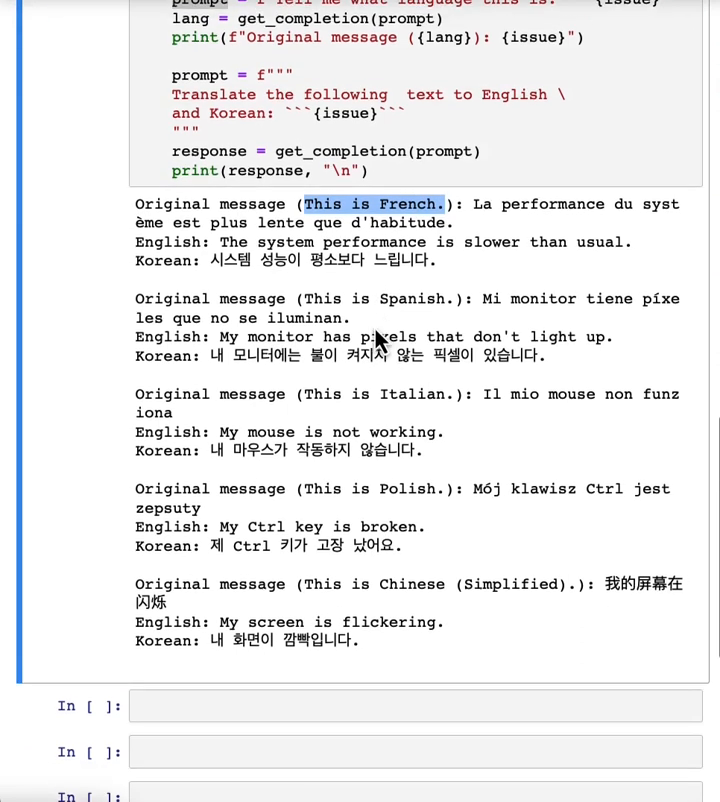
pyautogui.scroll(-3)
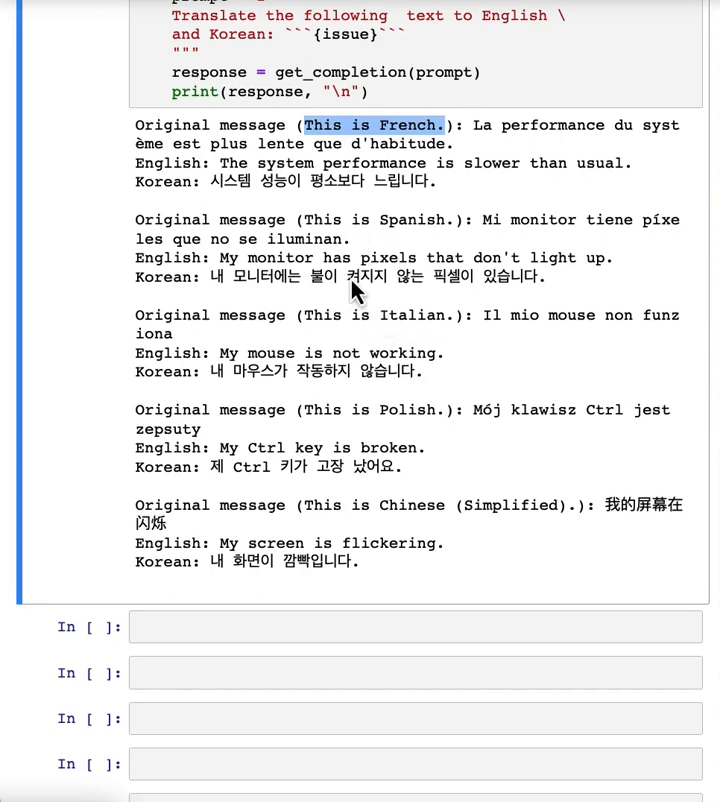
pyautogui.scroll(-3)
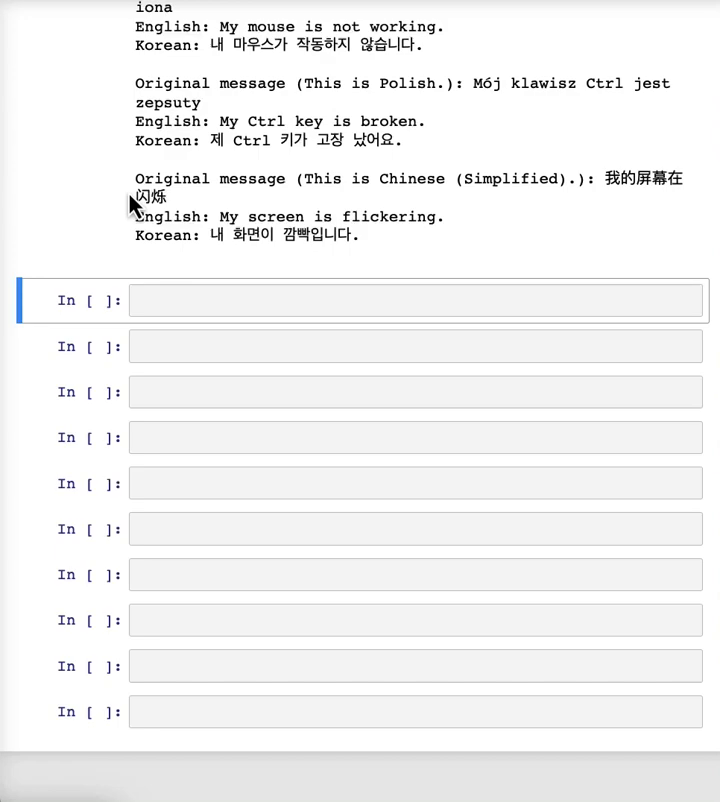
pyautogui.scroll(3)
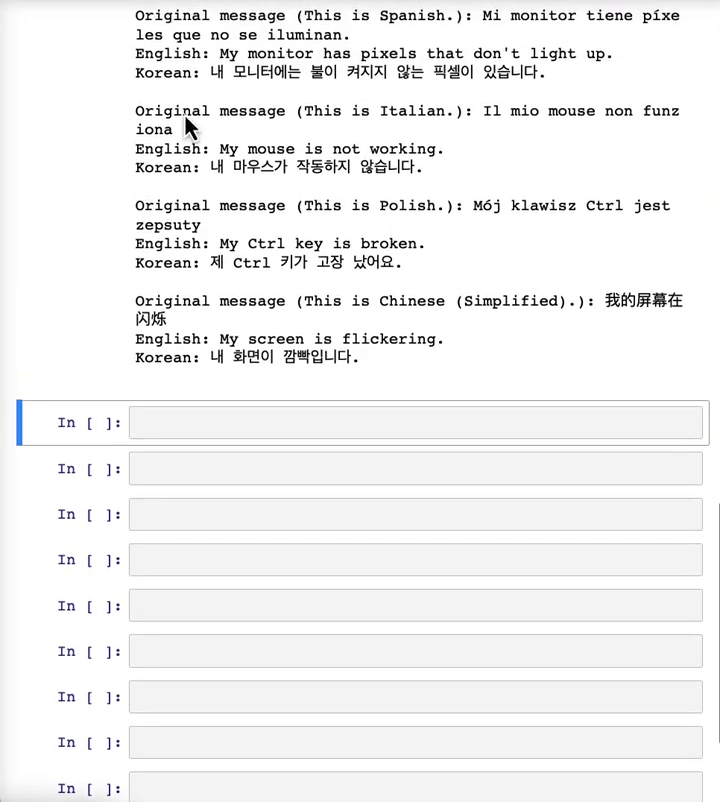
pyautogui.scroll(3)
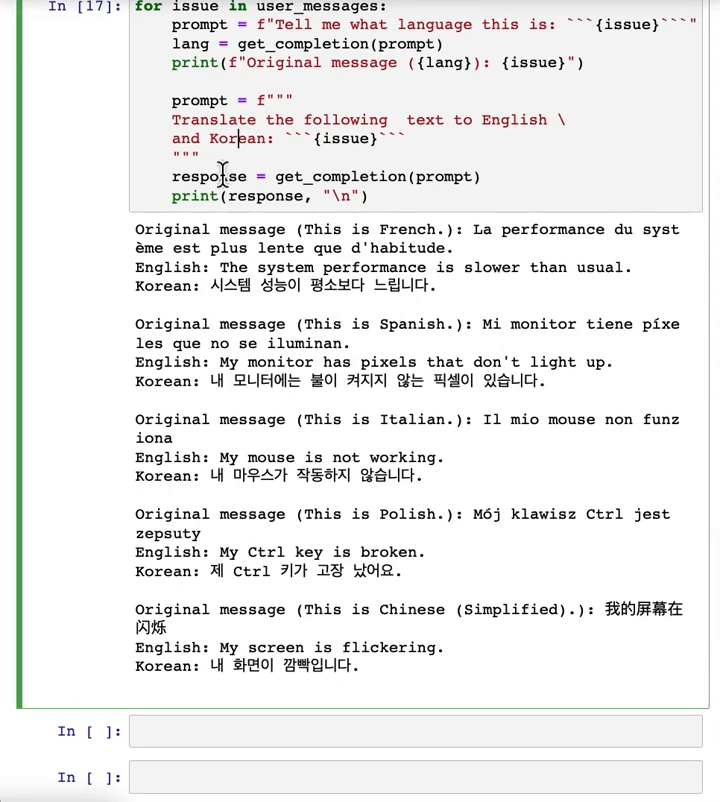
pyautogui.scroll(-3)
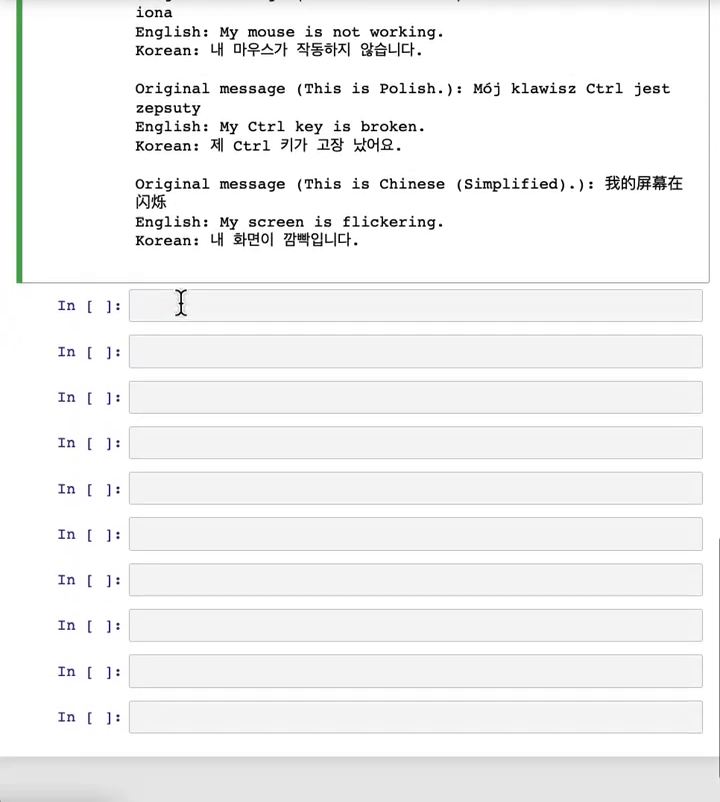
pyautogui.scroll(-3)
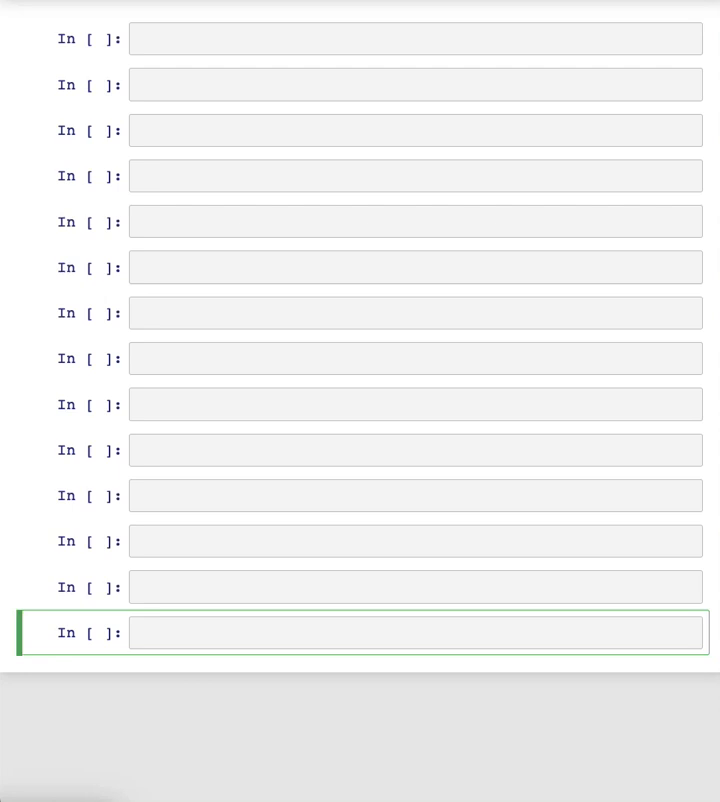
# Add and run the prompt turning Joe's slang standing-lamp note into a business letter.
pyautogui.press('Escape')
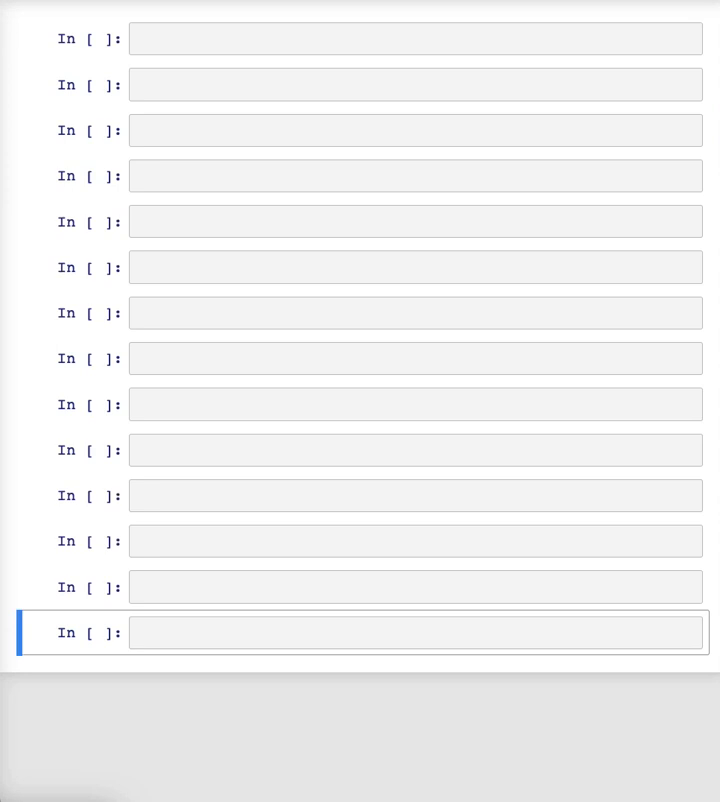
pyautogui.moveTo(226, 132)
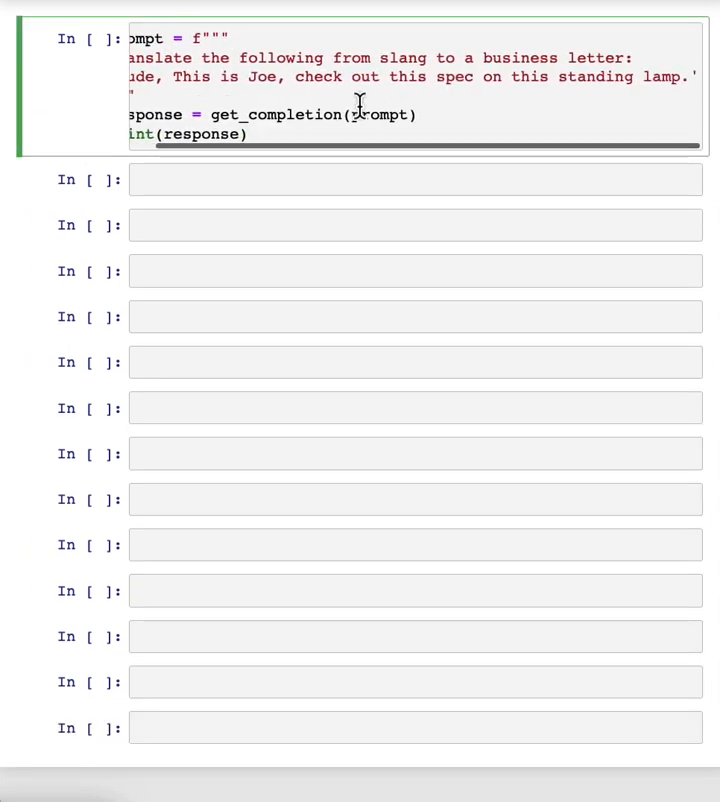
pyautogui.hscroll(-3)
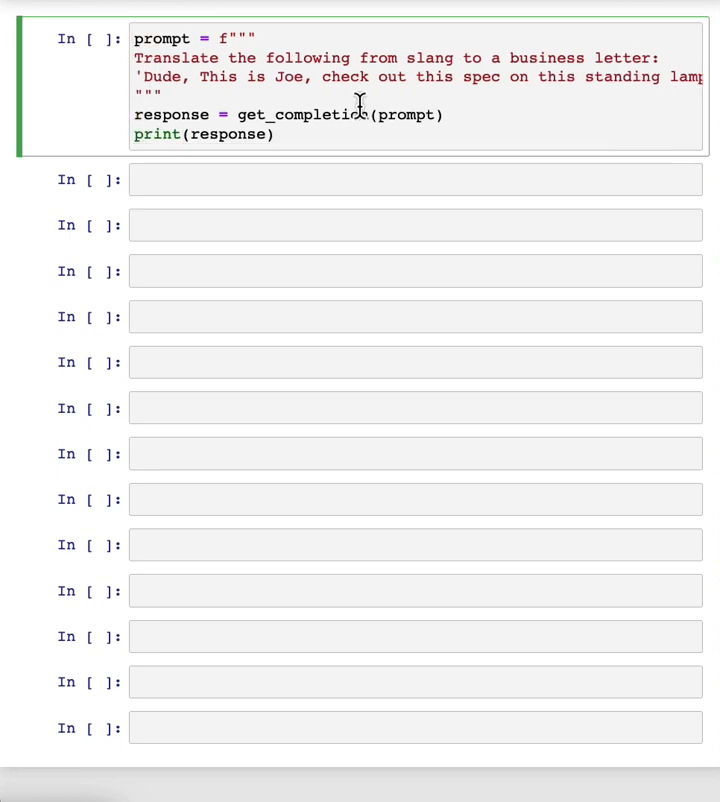
pyautogui.hscroll(3)
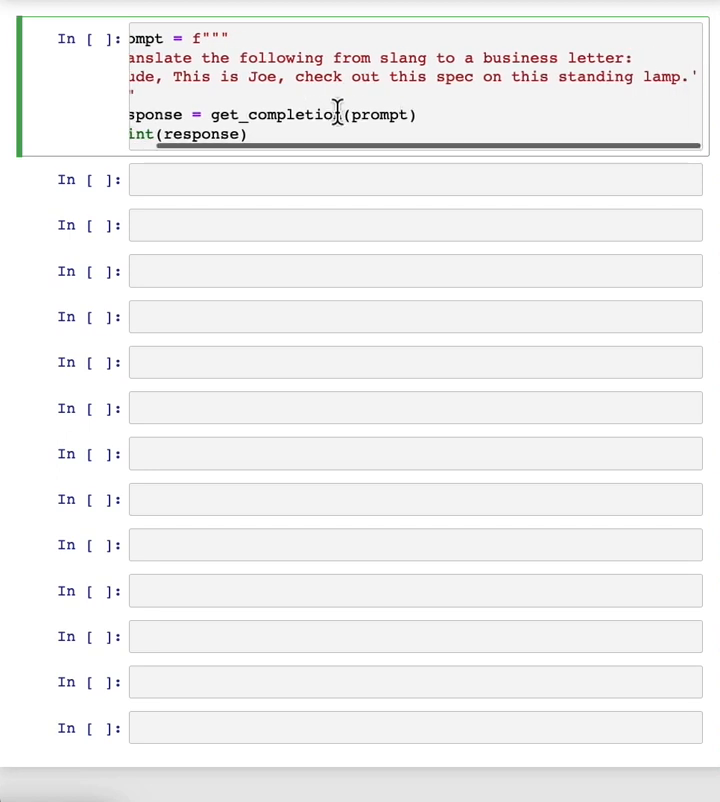
pyautogui.hscroll(-3)
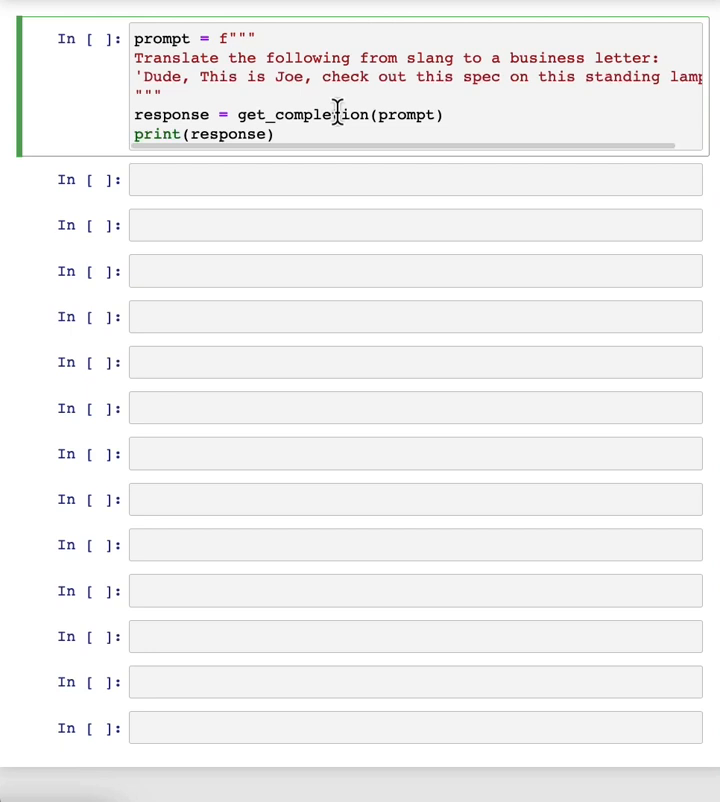
pyautogui.scroll(-3)
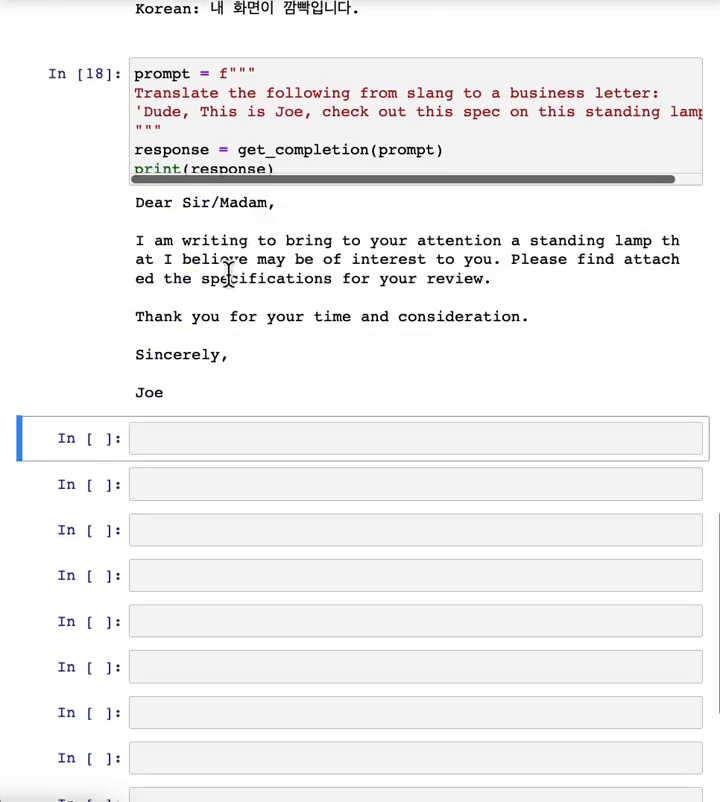
pyautogui.scroll(3)
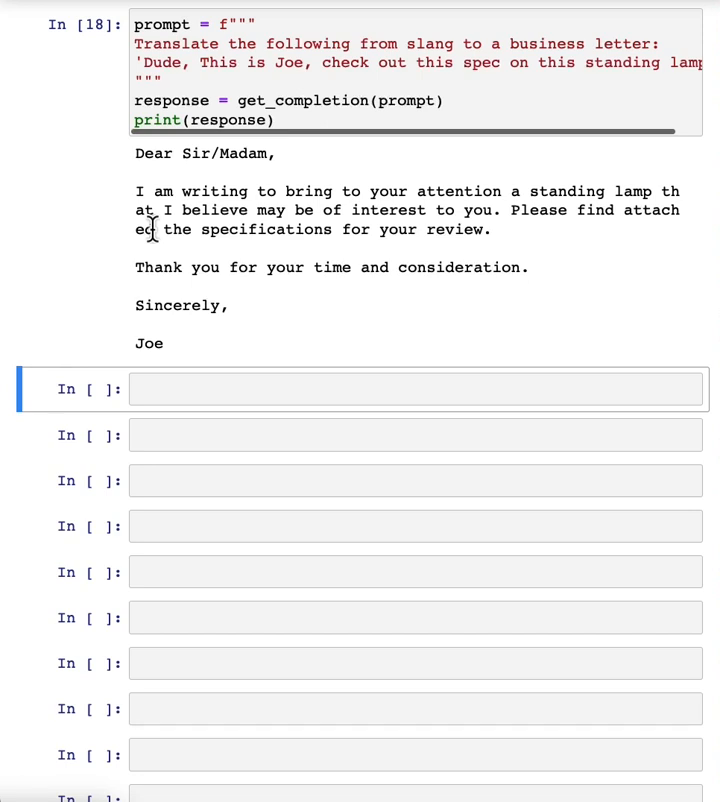
pyautogui.scroll(-3)
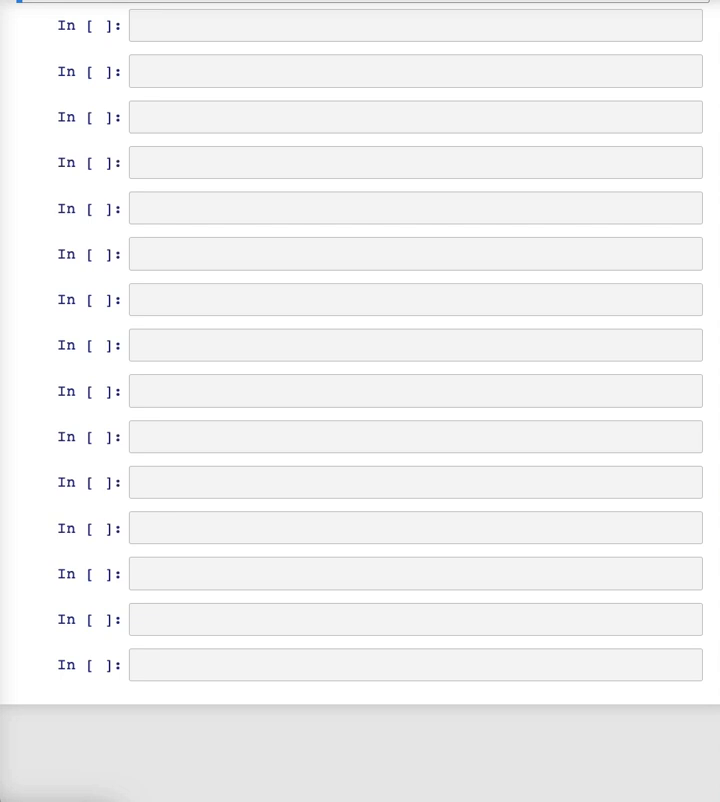
pyautogui.moveTo(172, 44)
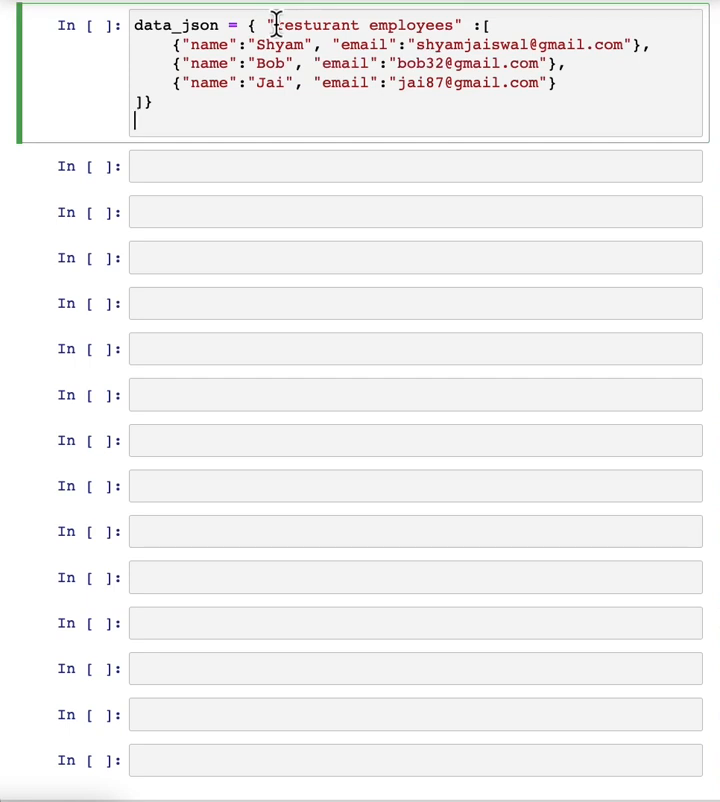
pyautogui.moveTo(105, 160)
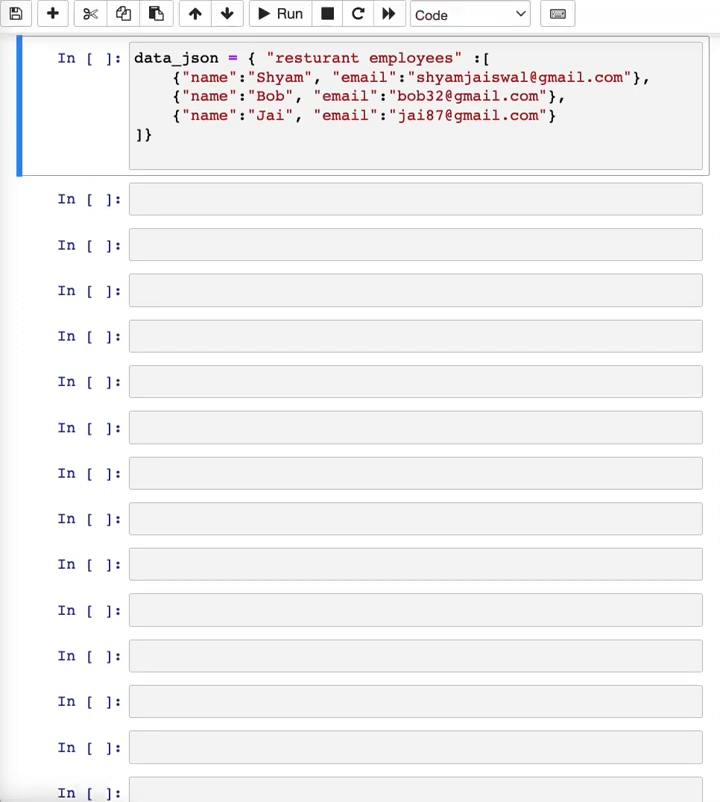
# Run the restaurant-employees JSON-to-HTML-table prompt and scroll past its printed markup.
pyautogui.scroll(3)
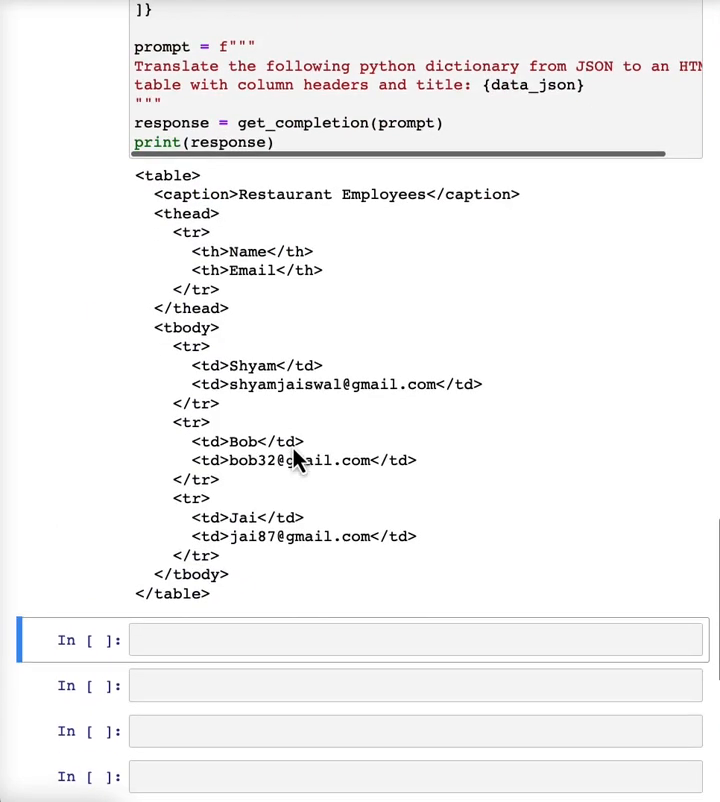
pyautogui.scroll(-3)
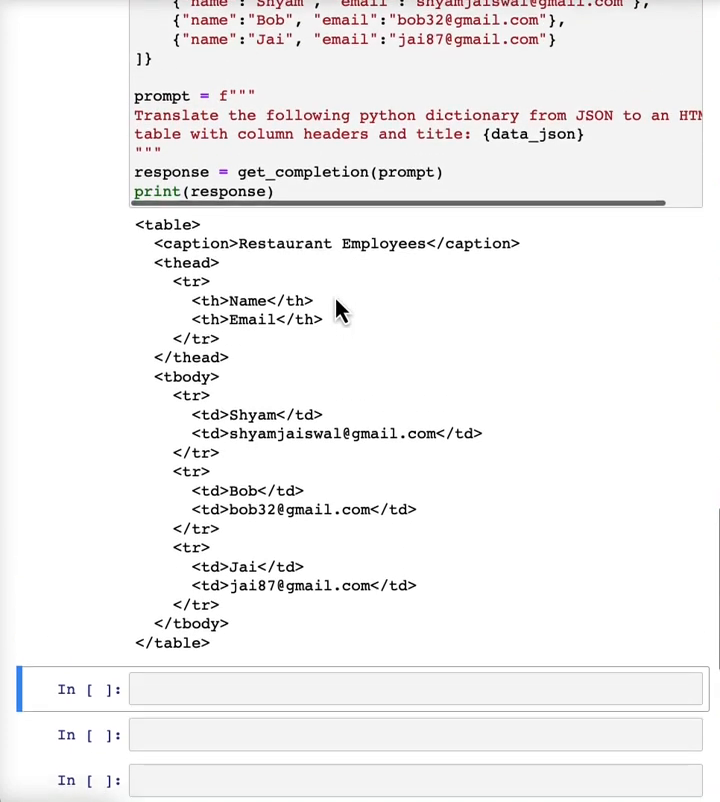
pyautogui.scroll(-3)
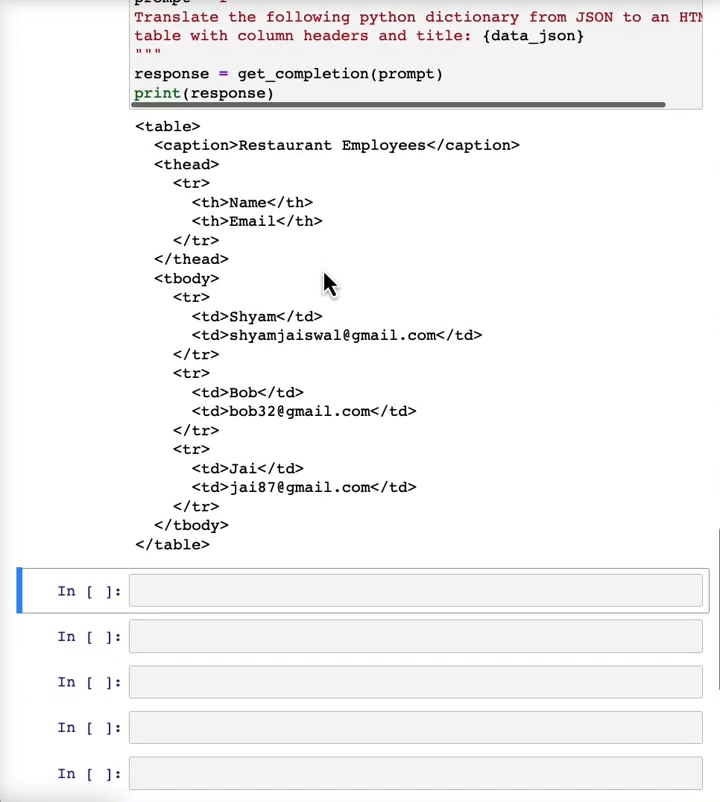
pyautogui.scroll(-3)
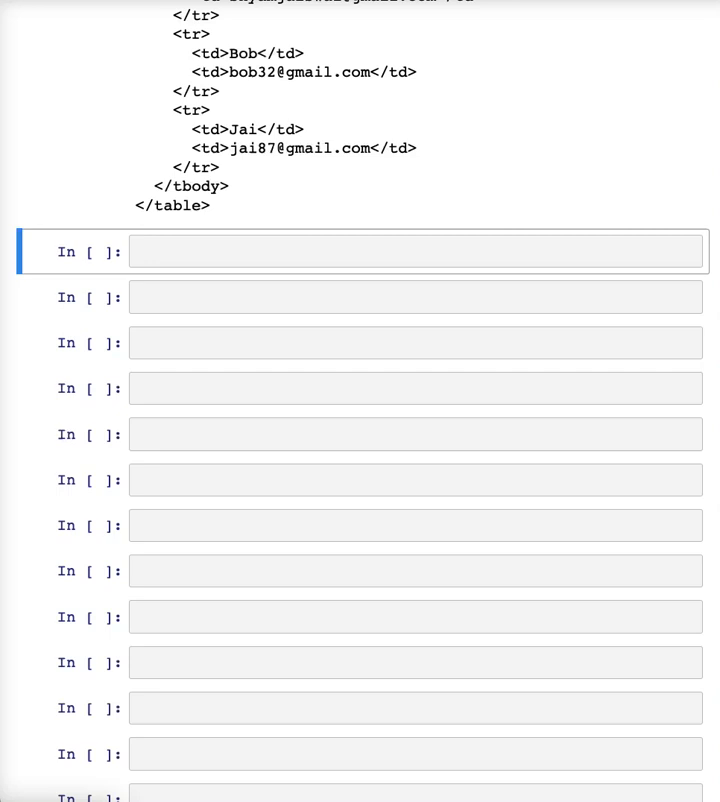
# Import display and HTML from IPython.display and render display(HTML(response)).
pyautogui.write('from IPython.display import display, Markdown, Latex, HTML,')
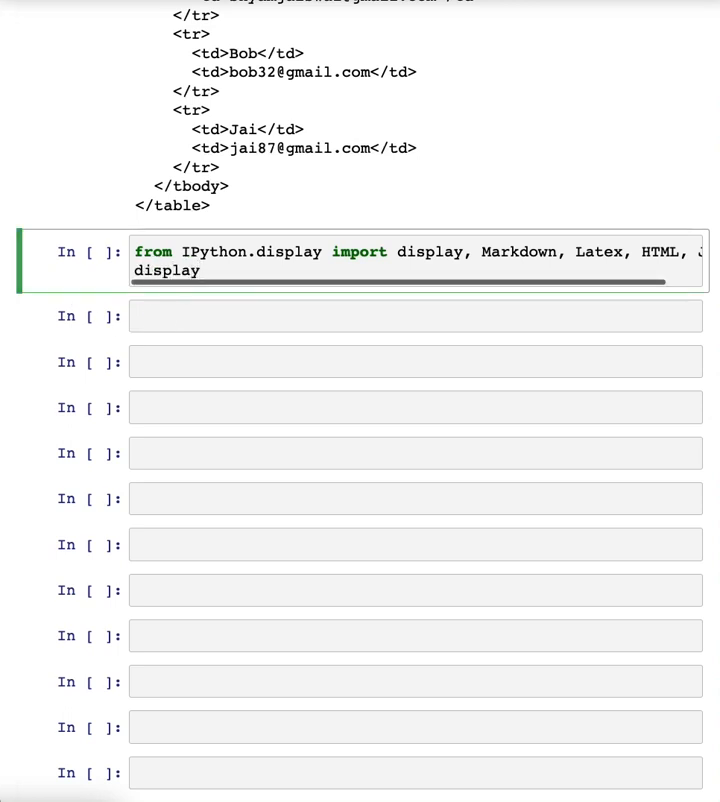
pyautogui.write('(HTML)')
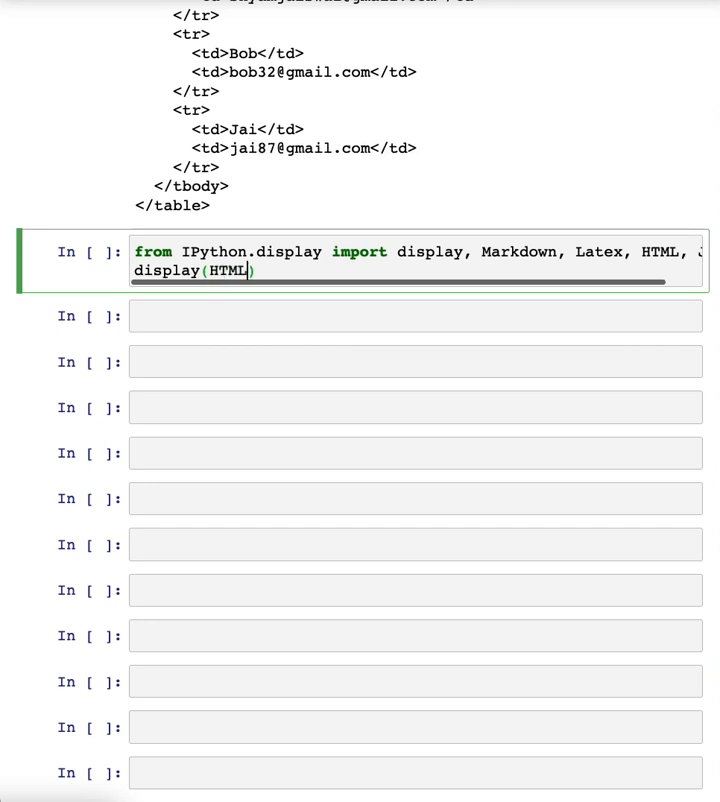
pyautogui.write('R(')
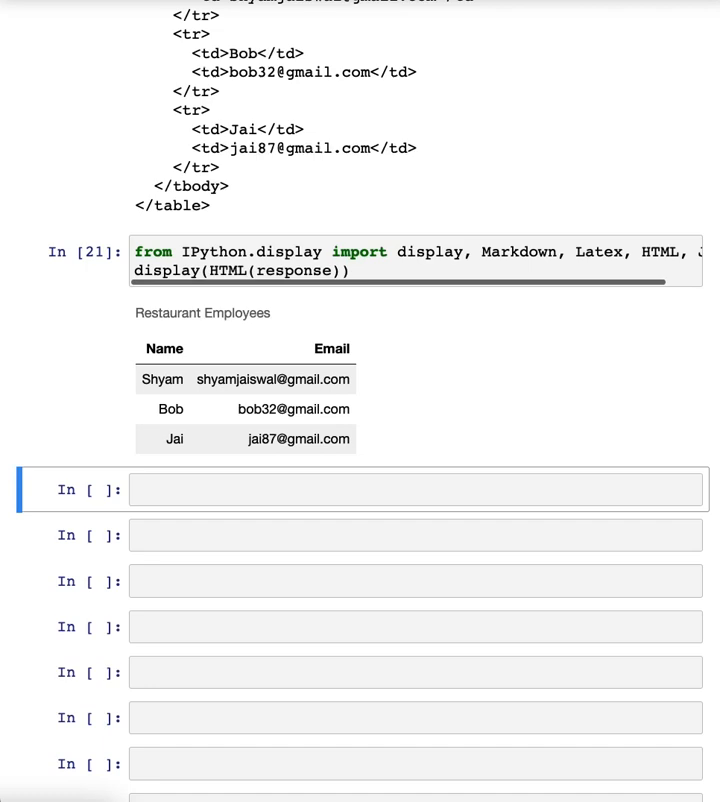
pyautogui.scroll(3)
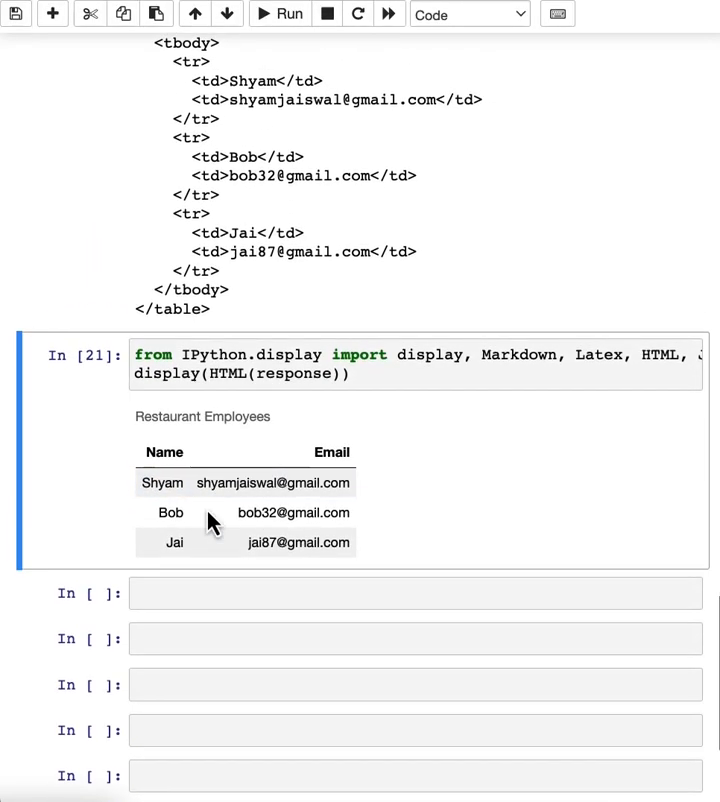
pyautogui.scroll(-3)
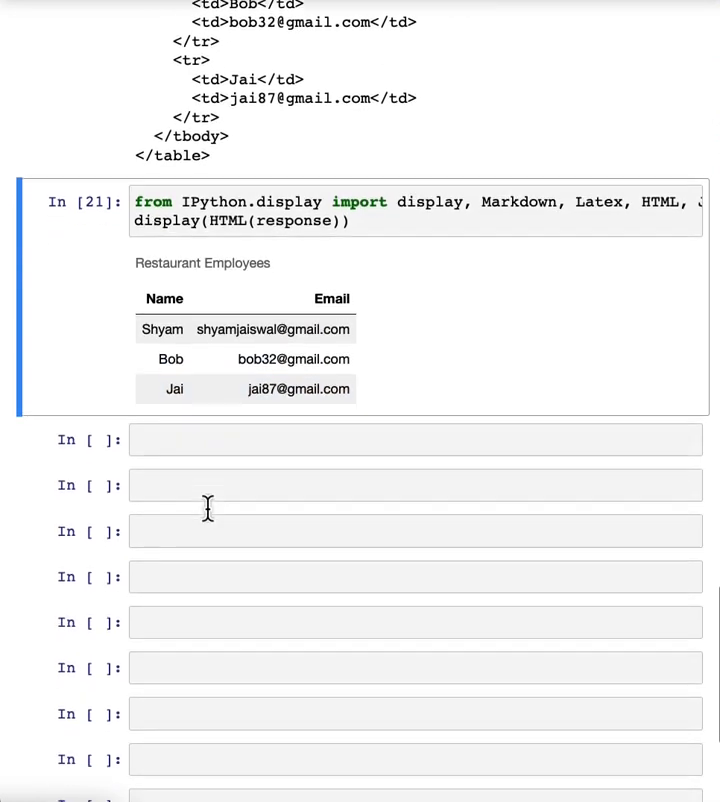
pyautogui.scroll(-3)
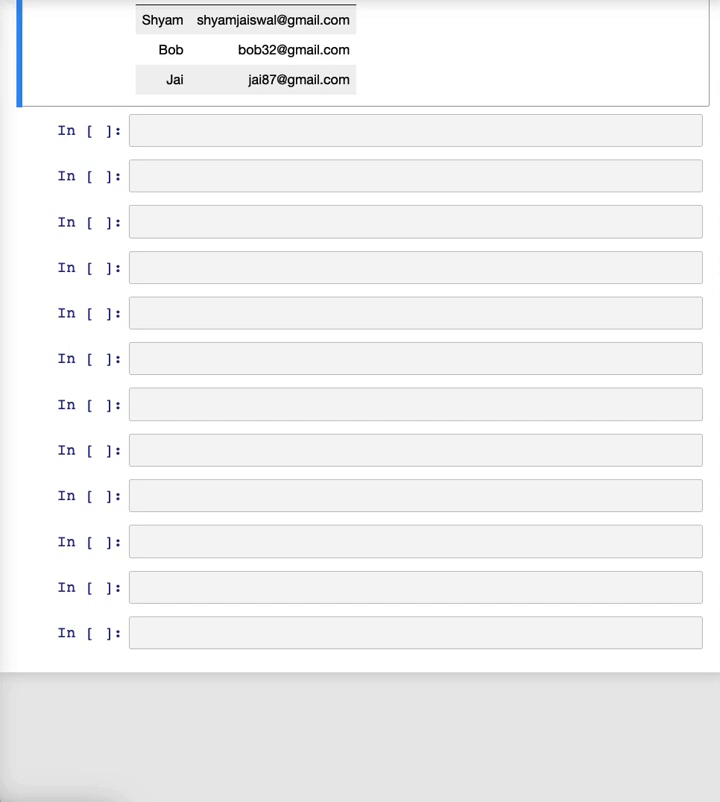
pyautogui.moveTo(286, 339)
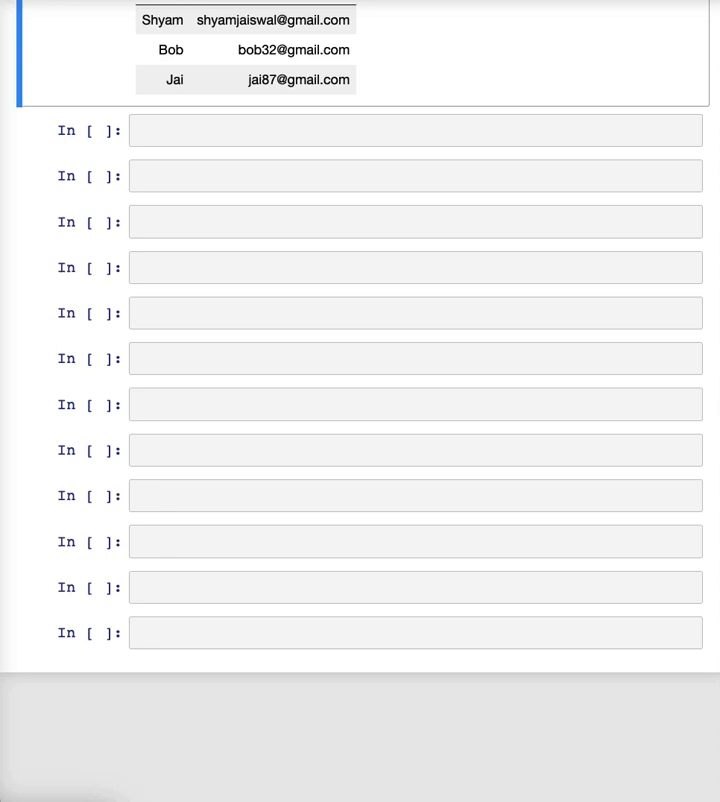
# Start a new cell with the list of sample sentences and a loop over them.
pyautogui.click(415, 130)
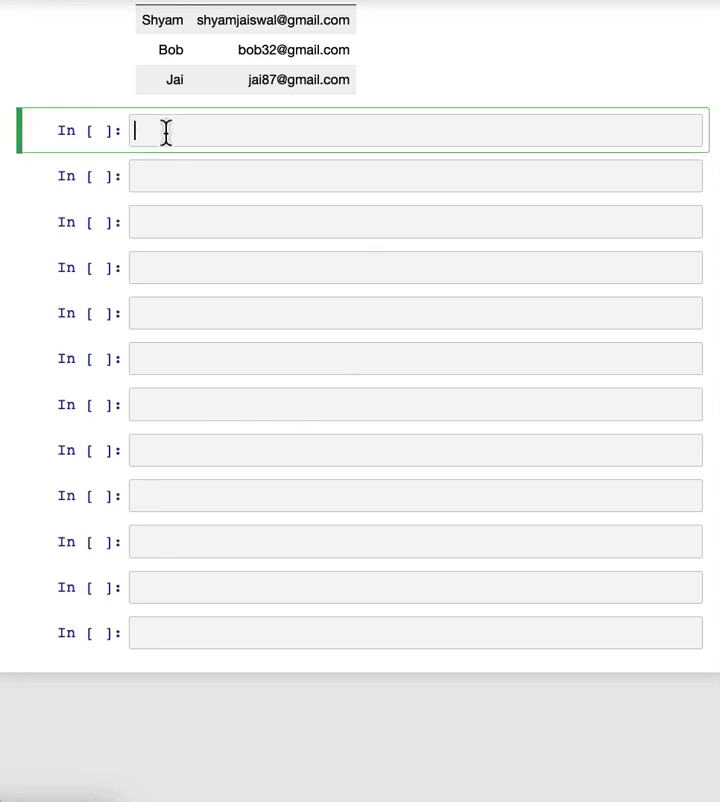
pyautogui.write('text = [')
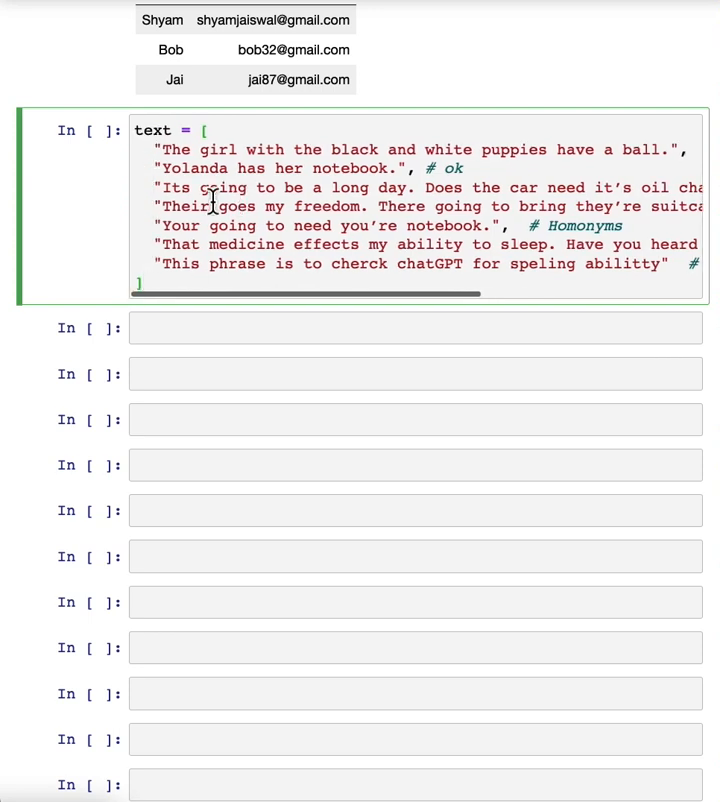
pyautogui.hscroll(3)
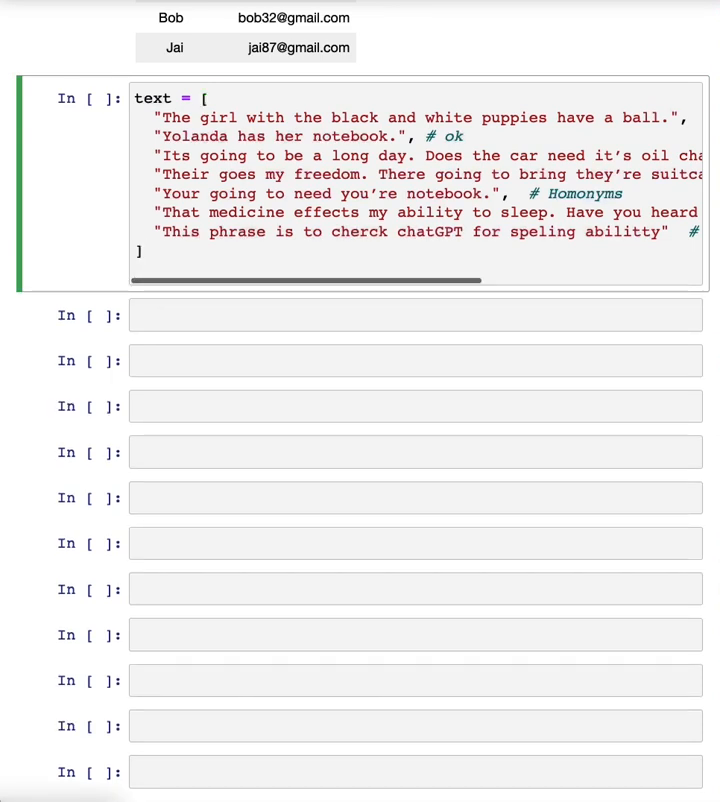
pyautogui.write('for t i')
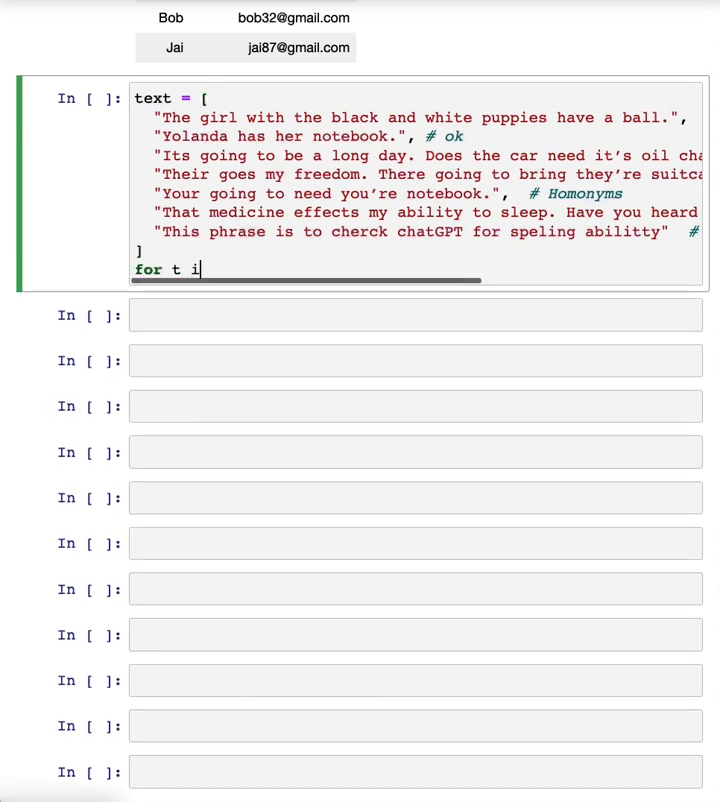
pyautogui.write('n text:')
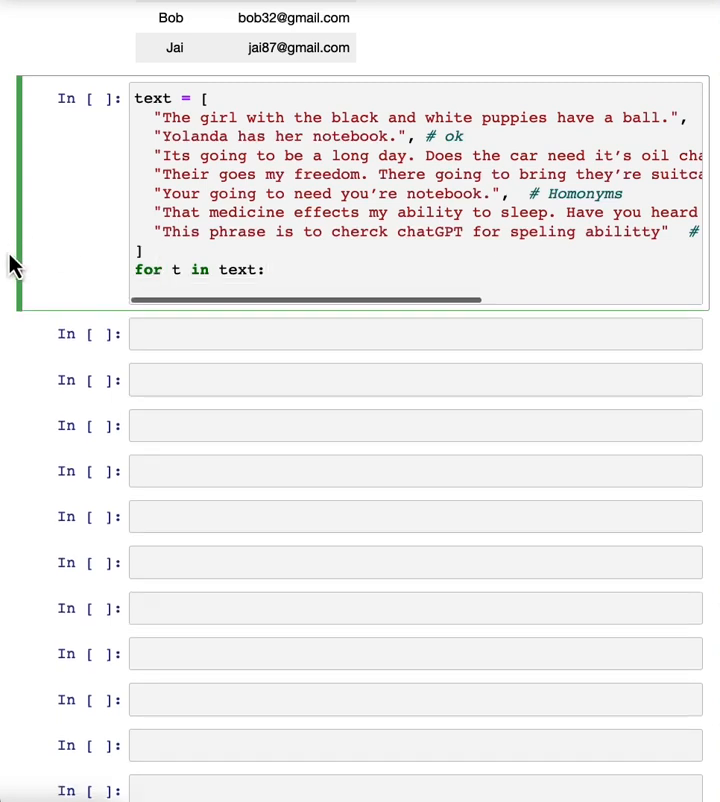
# Build a 'Proofread and correct' prompt per sentence, print each completion, and run the loop.
pyautogui.write('prompt')
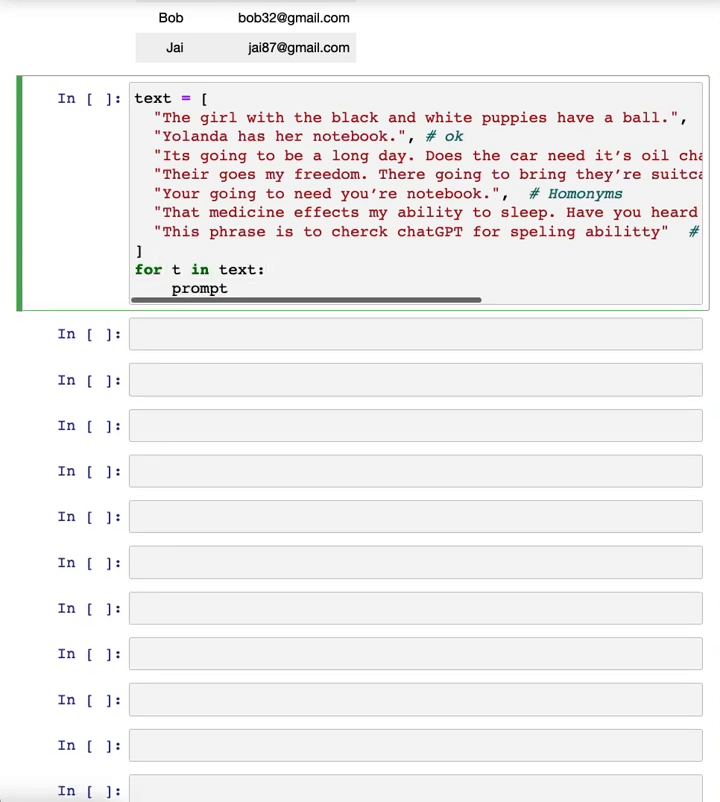
pyautogui.write('= f"Proofread and c')
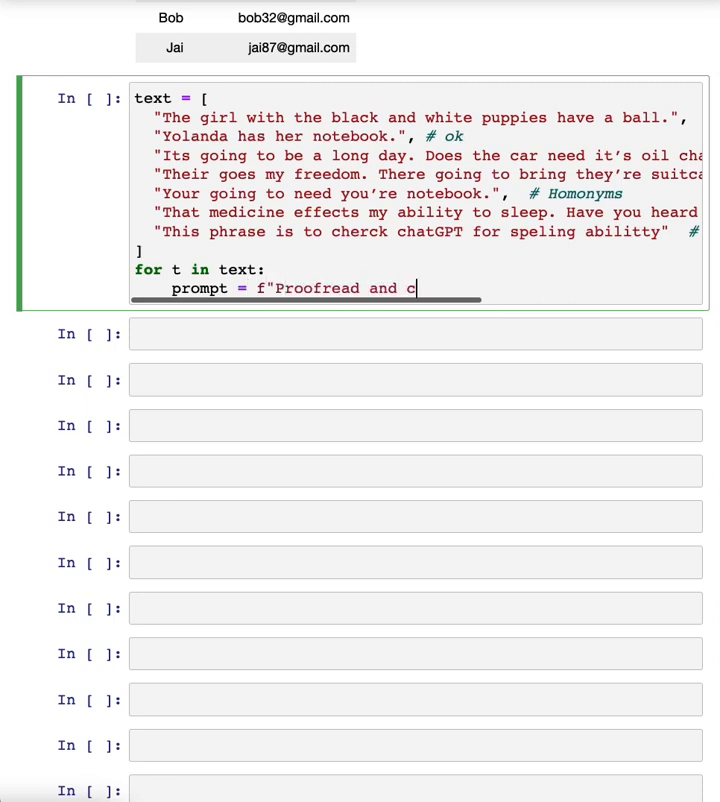
pyautogui.write('orrect:')
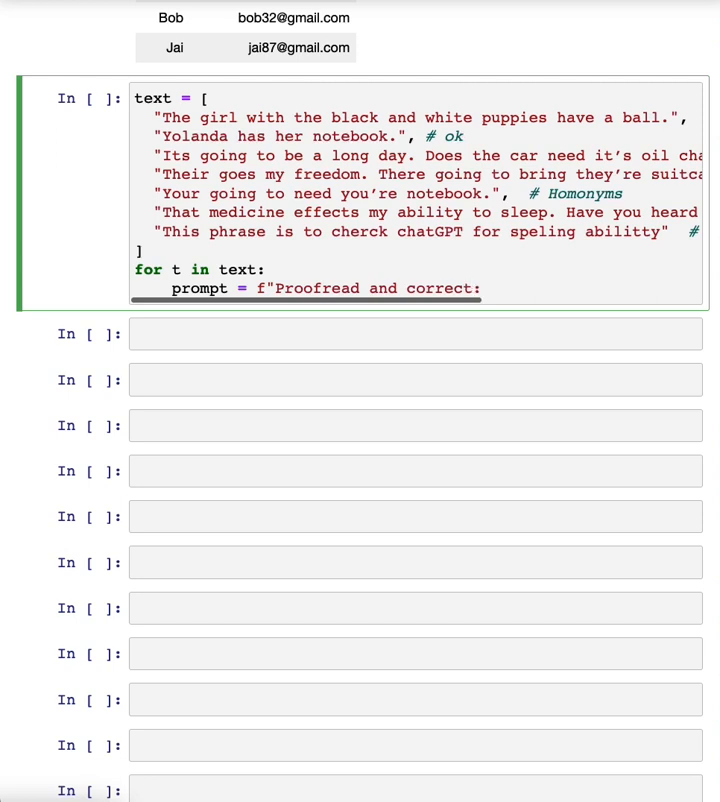
pyautogui.write('```')
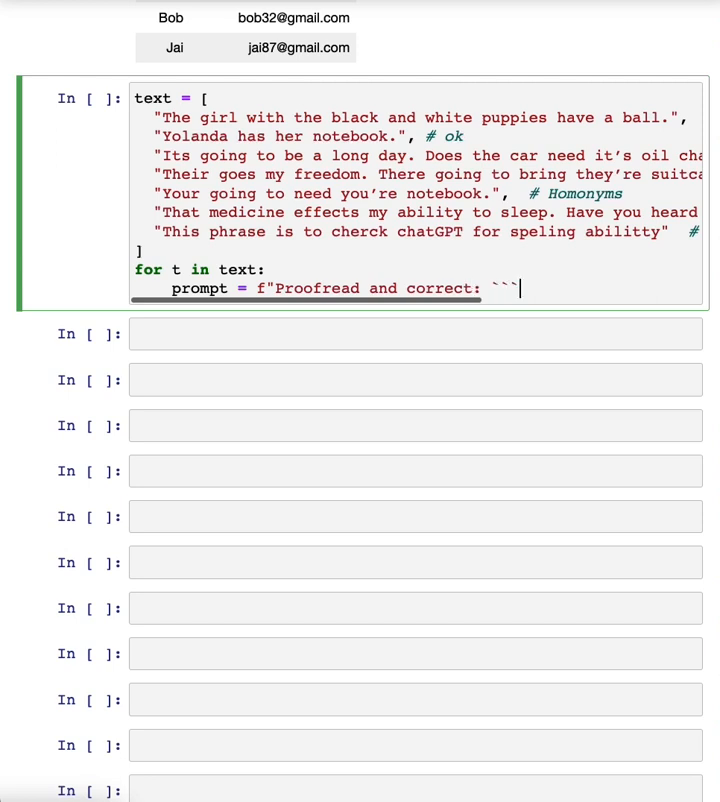
pyautogui.write('{t}')
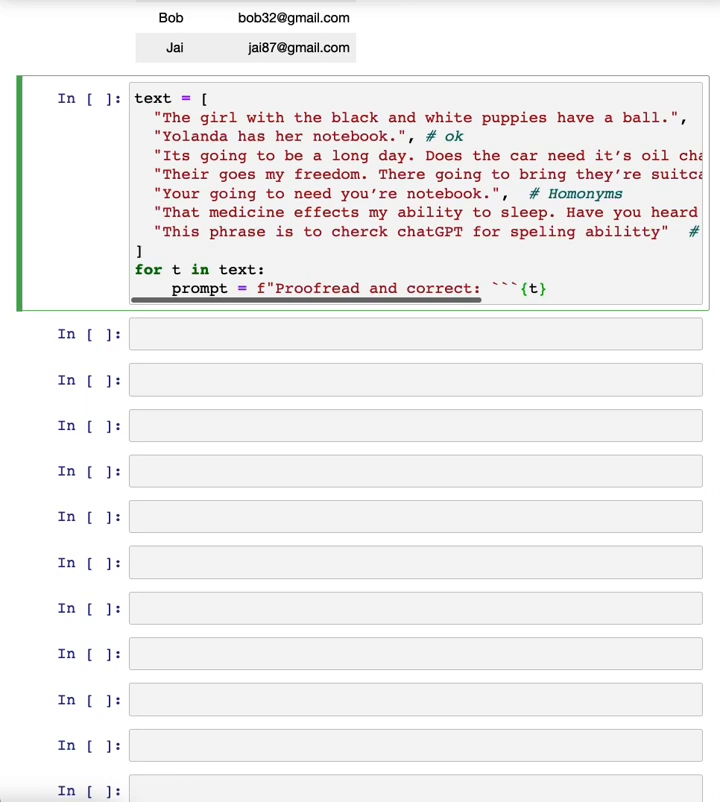
pyautogui.write('```"')
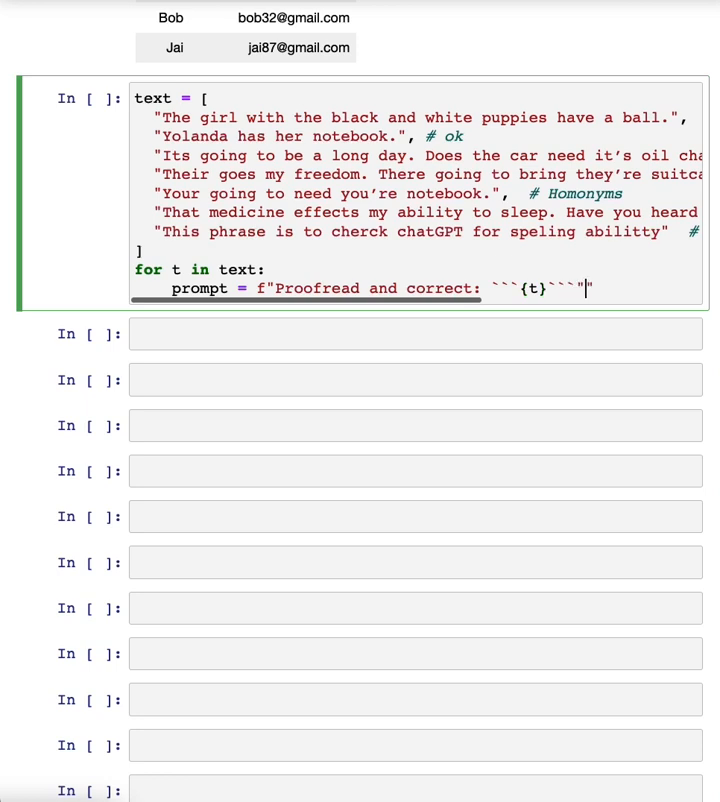
pyautogui.press('Backspace')
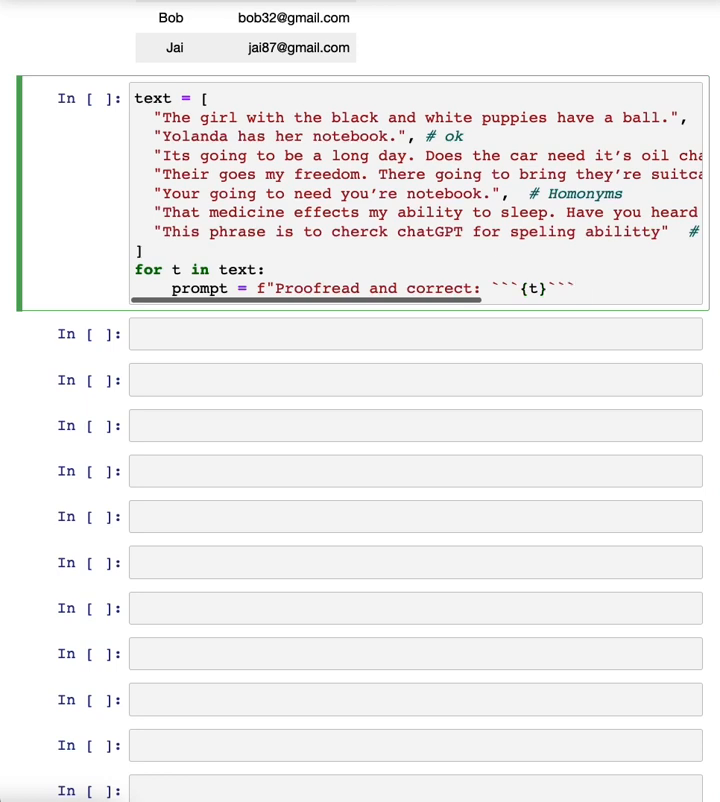
pyautogui.write('"')
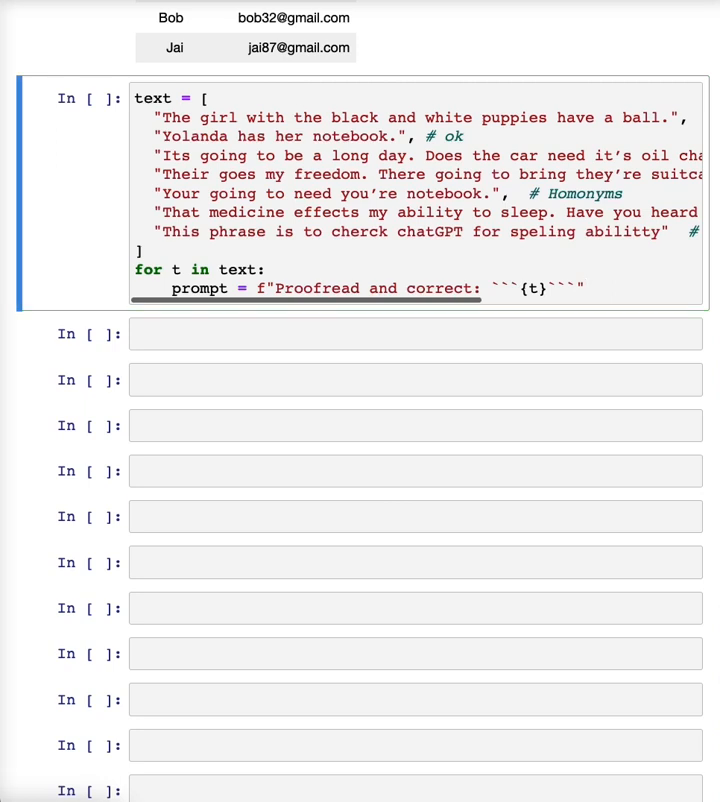
pyautogui.moveTo(328, 346)
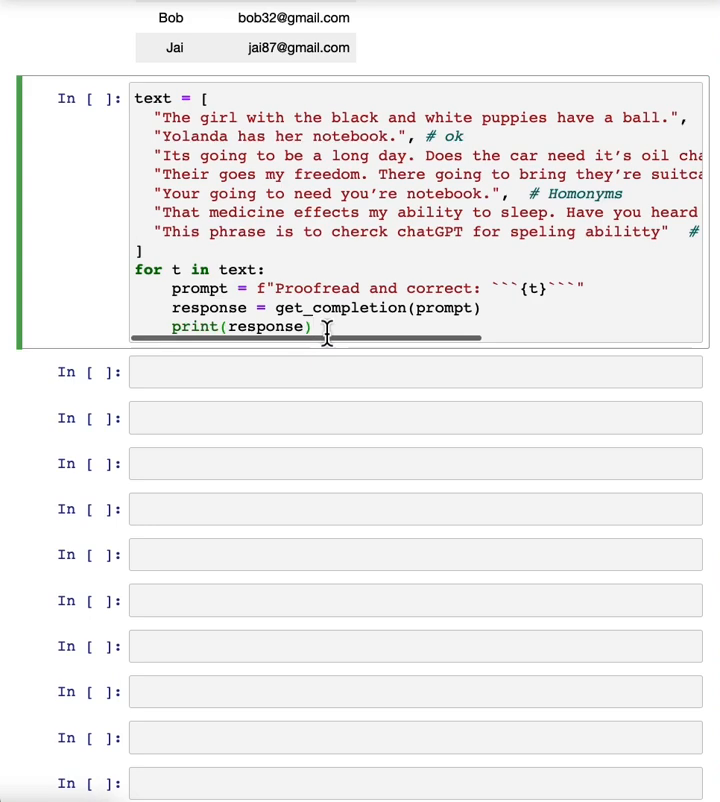
pyautogui.press('shift+Return')
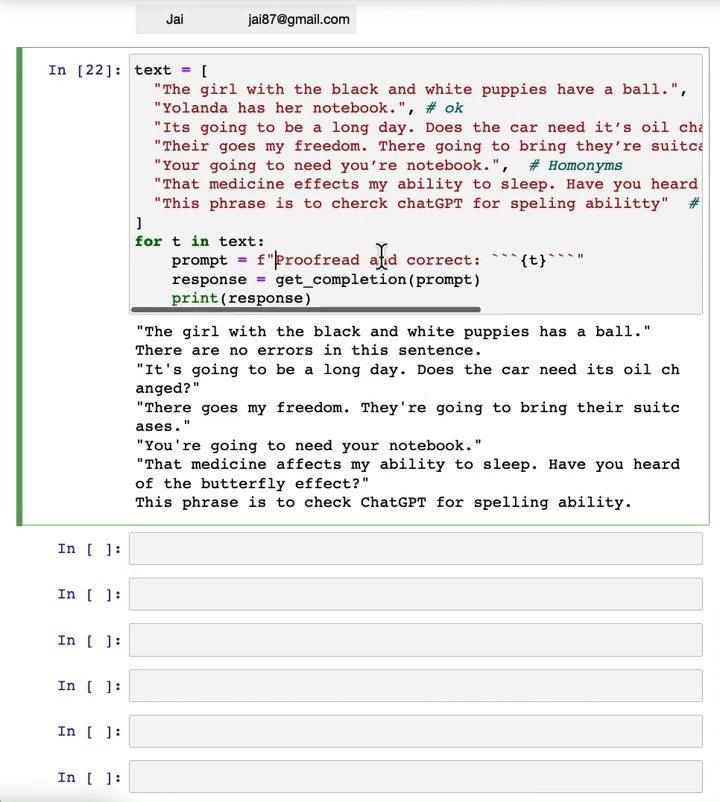
pyautogui.moveTo(313, 260)
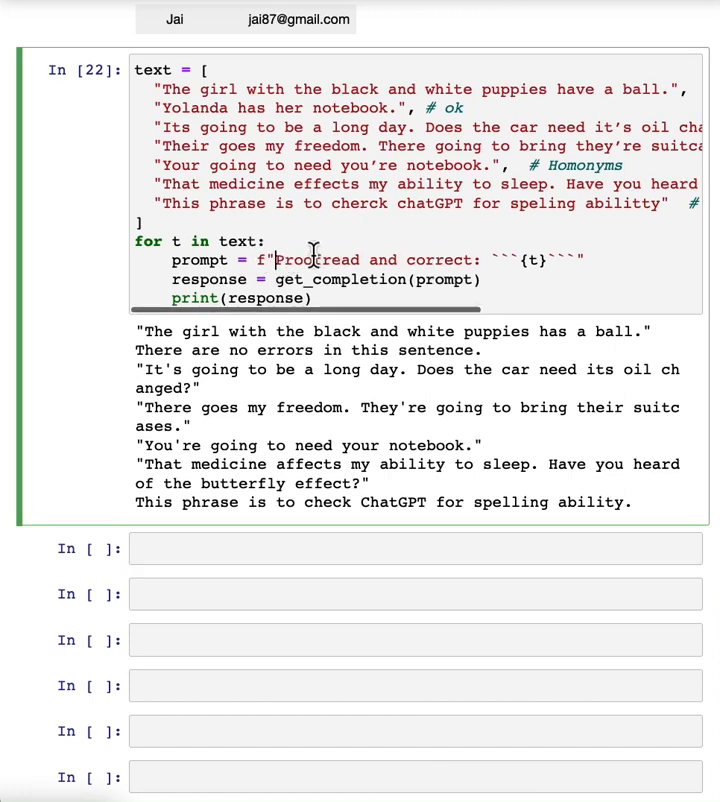
# Change the prompt to request the corrected version, or 'No errors found' when nothing's wrong.
pyautogui.scroll(3)
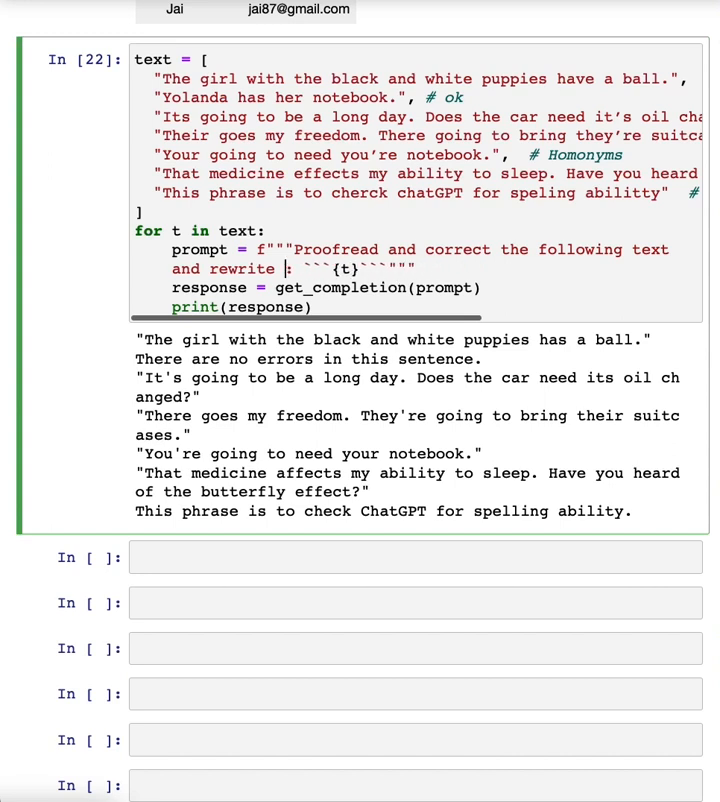
pyautogui.write('the c')
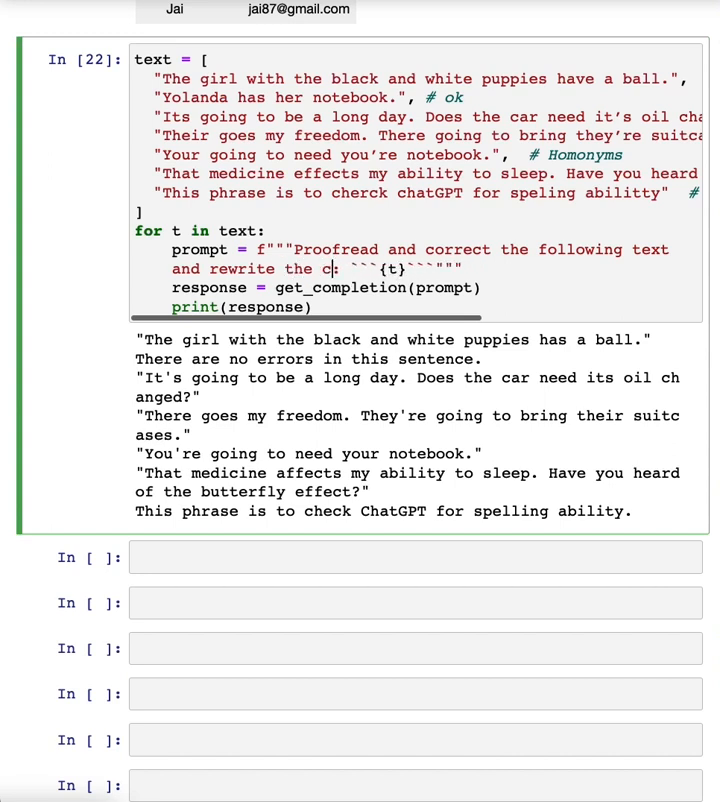
pyautogui.write('orrected')
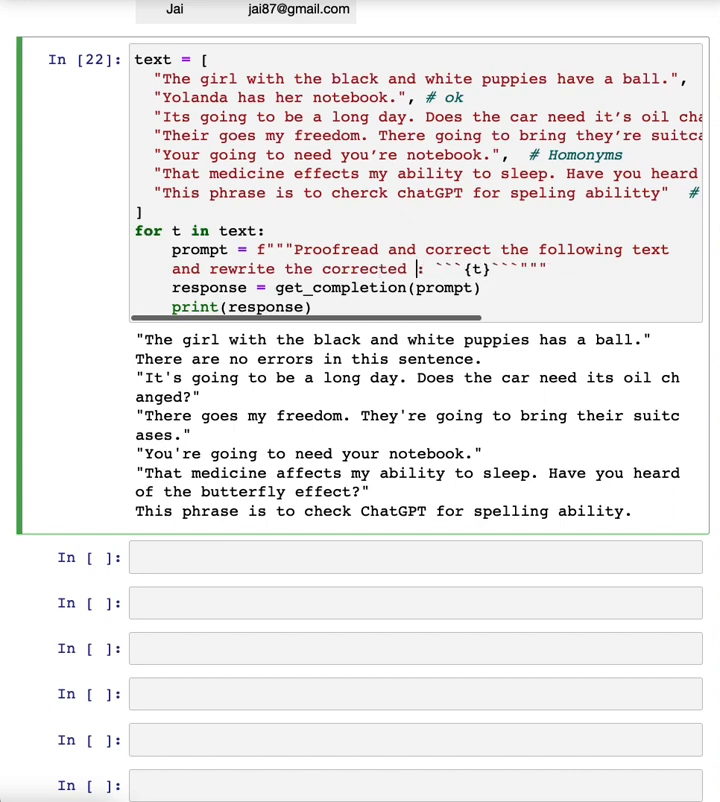
pyautogui.write('version. If')
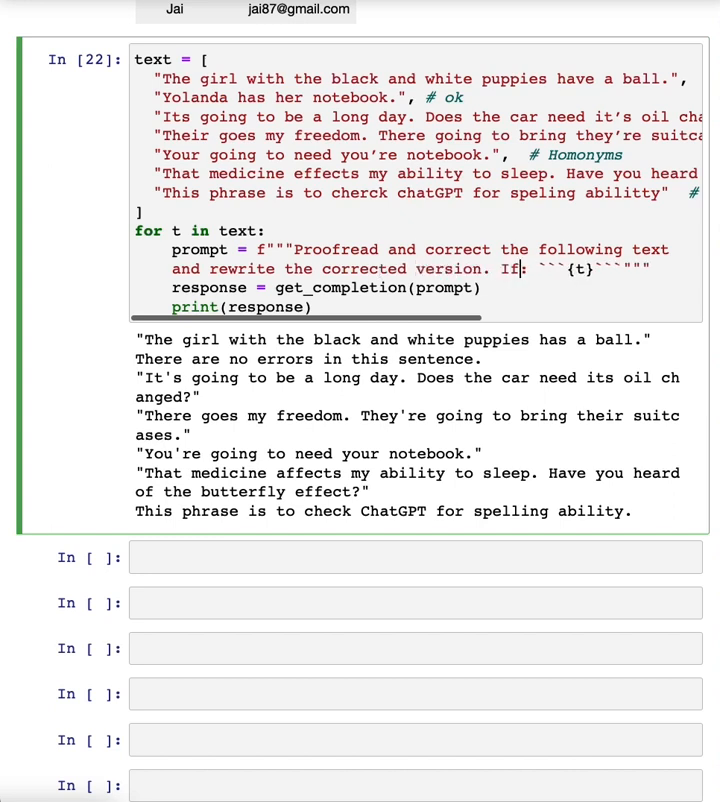
pyautogui.write("you don't find and erro")
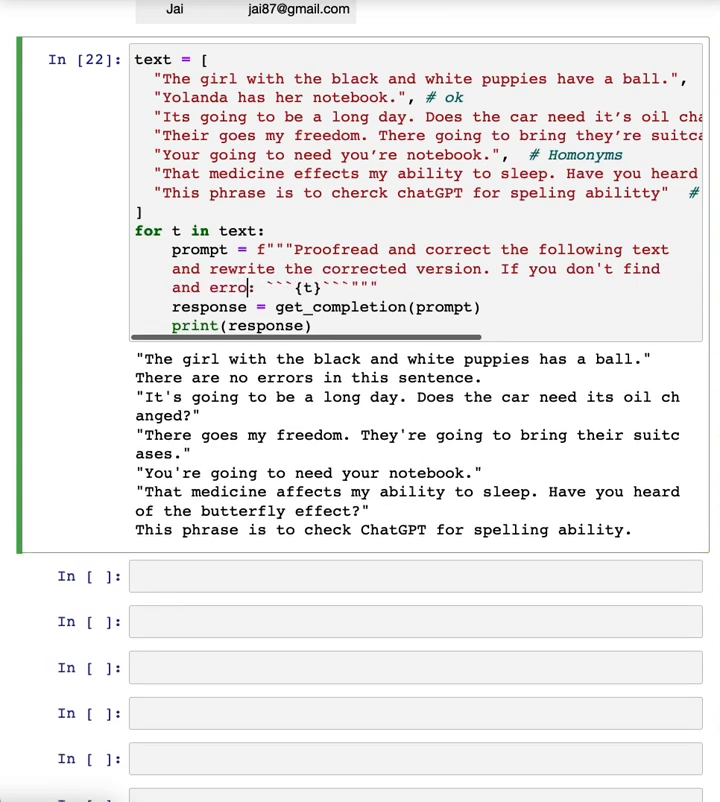
pyautogui.write(', just say')
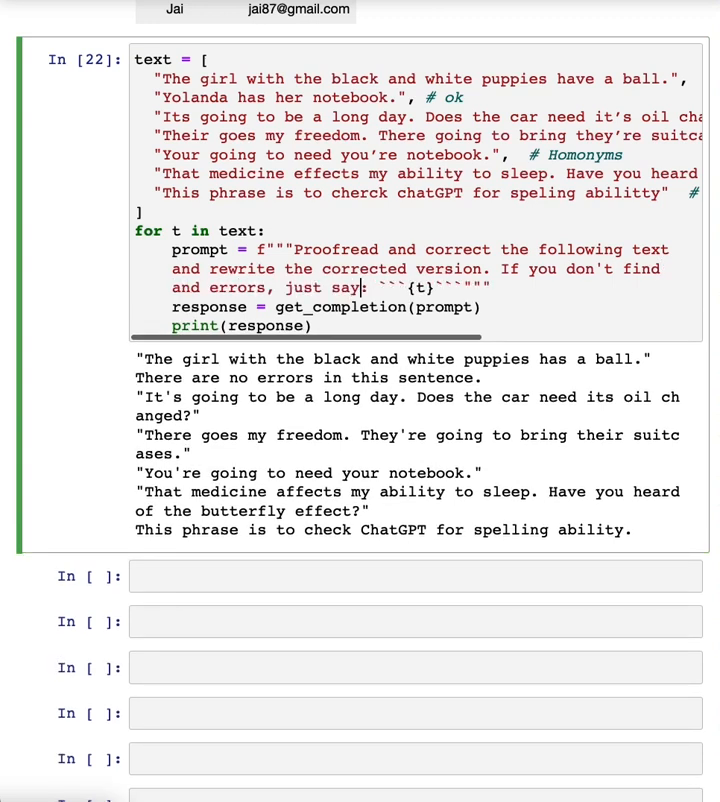
pyautogui.write('"No error"')
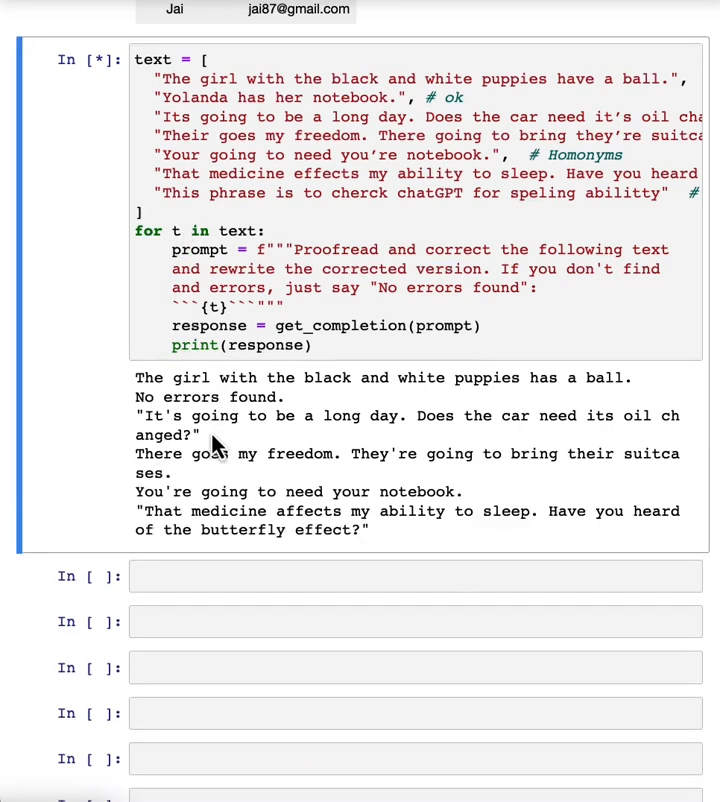
pyautogui.scroll(-3)
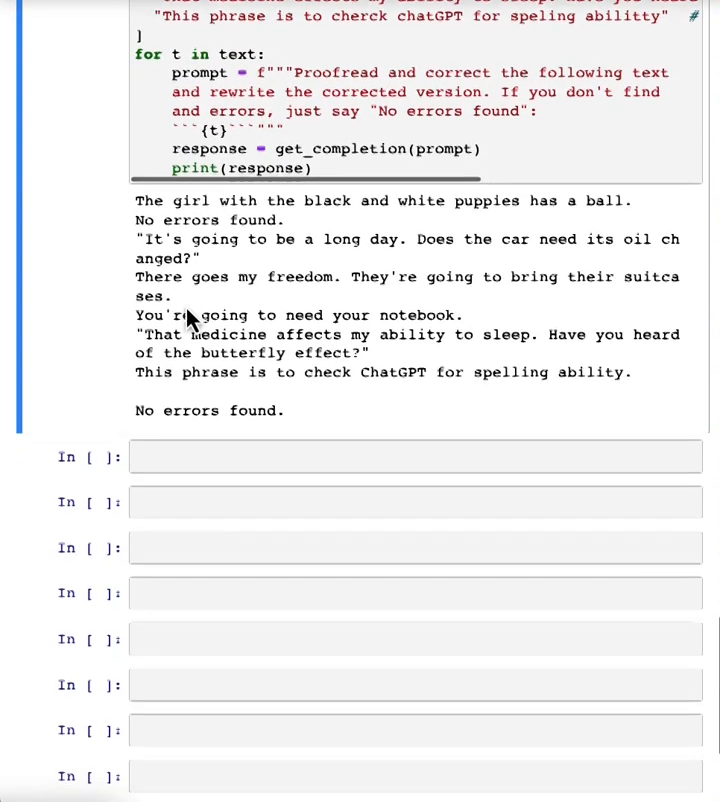
pyautogui.scroll(-3)
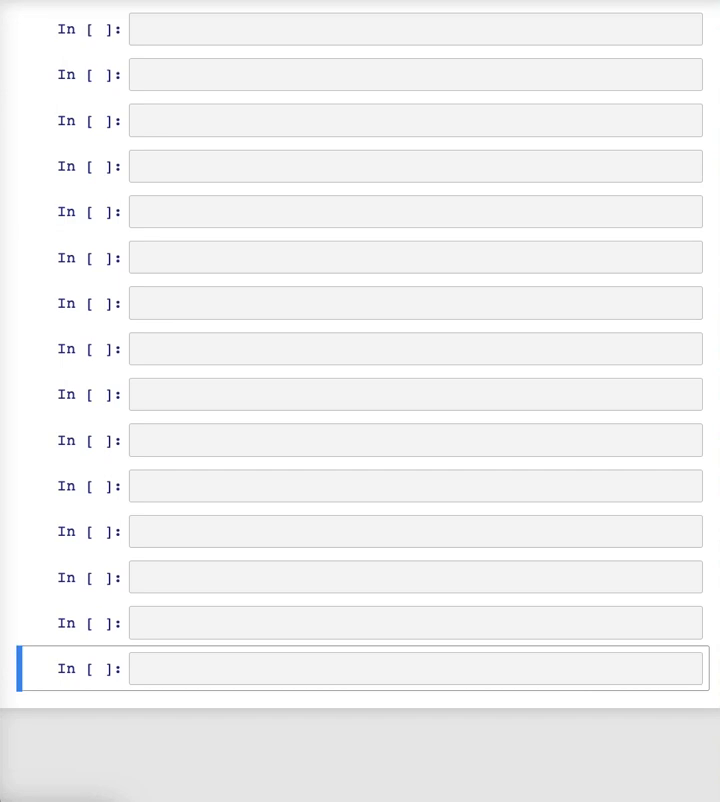
pyautogui.moveTo(178, 57)
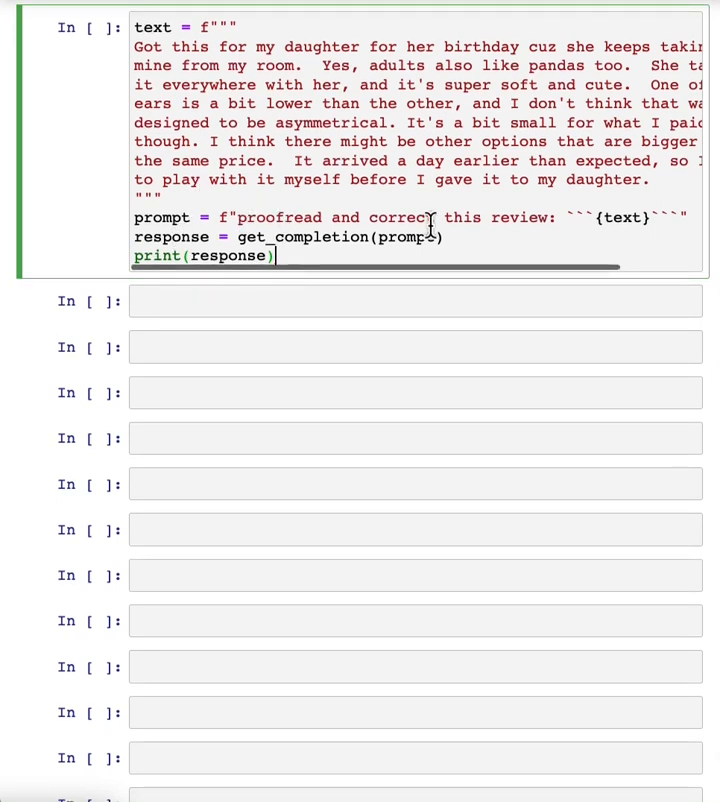
pyautogui.moveTo(334, 254)
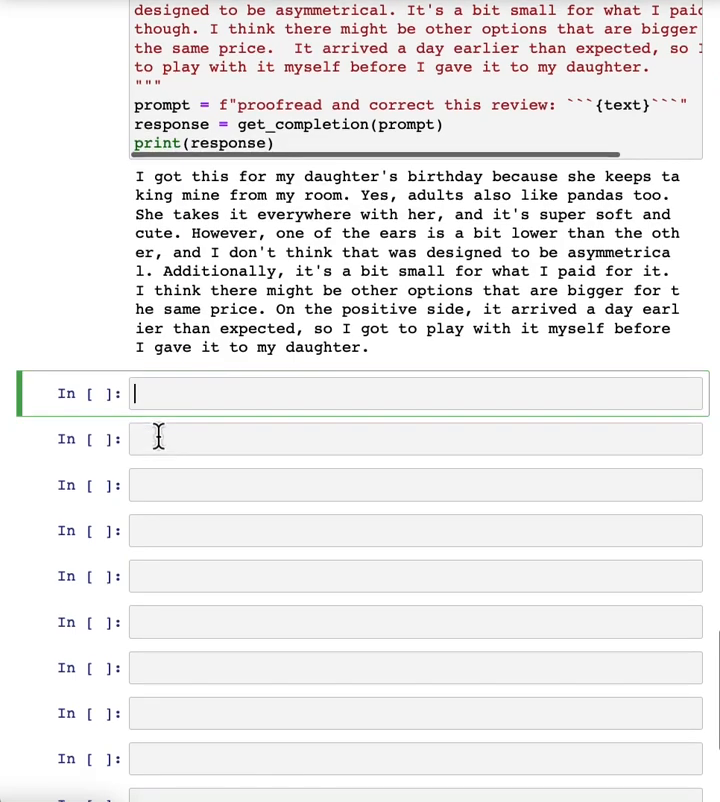
# Scroll through the panda review proofreading cell and its printed corrected review.
pyautogui.scroll(3)
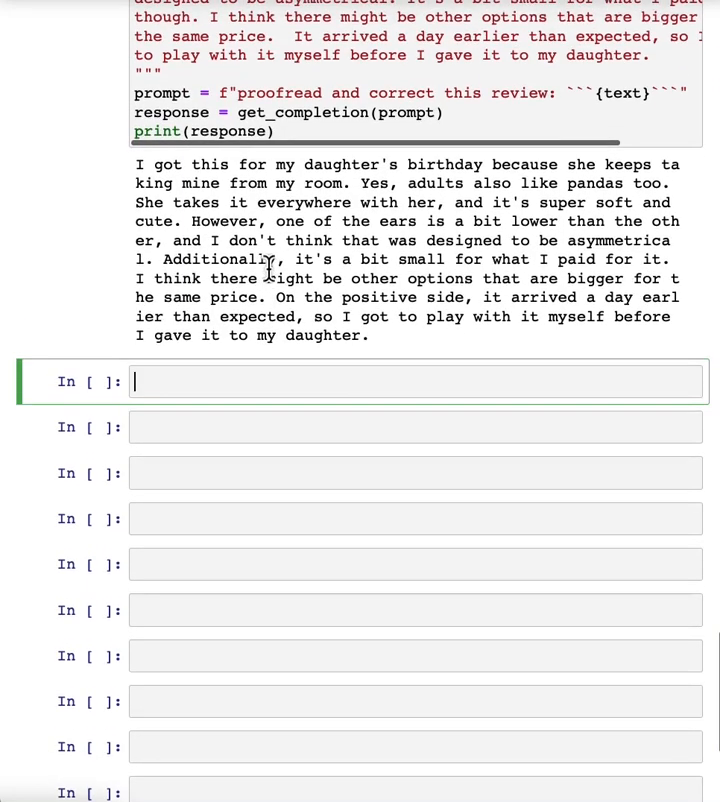
pyautogui.scroll(3)
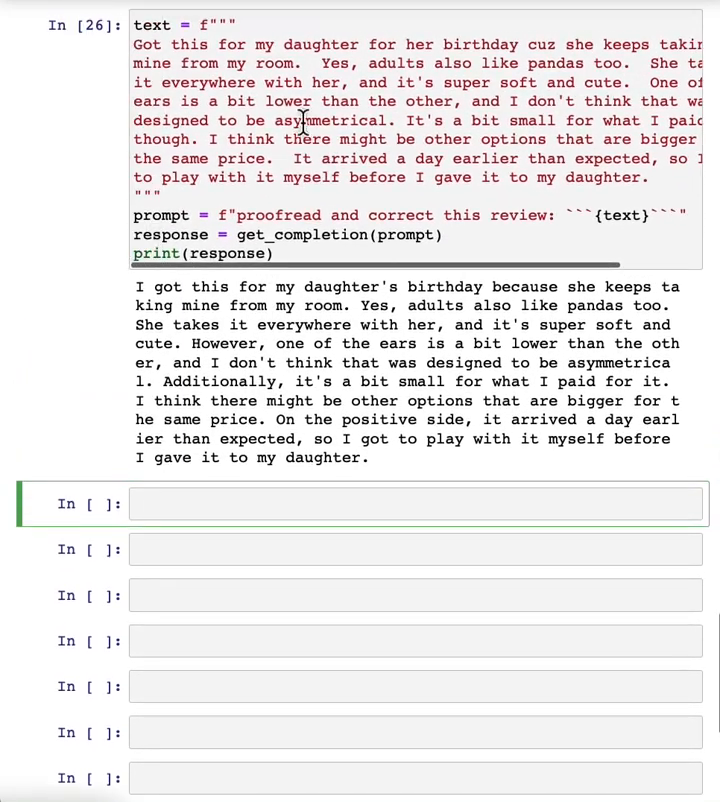
pyautogui.scroll(-3)
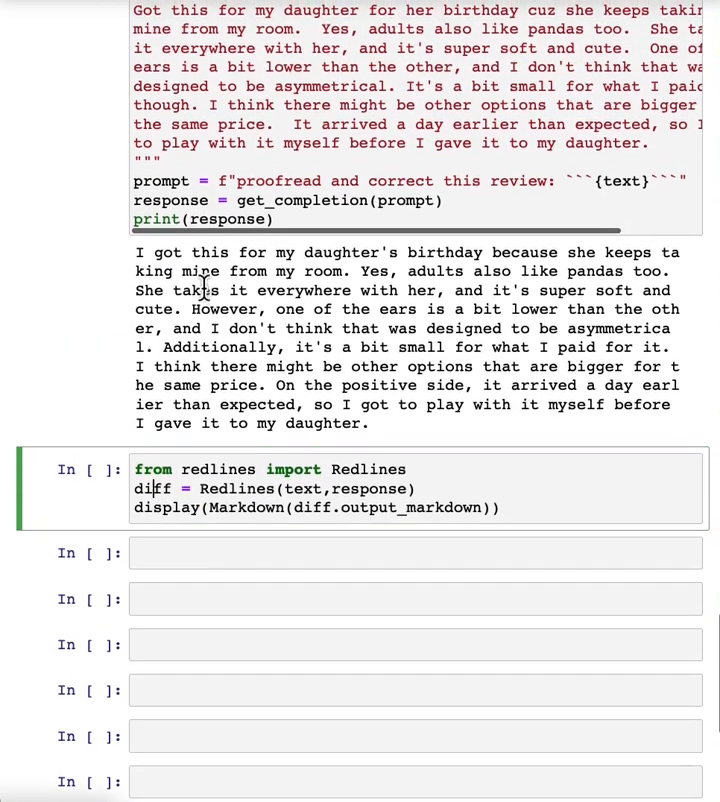
# Scroll down through the Redlines diff of the original versus corrected review.
pyautogui.scroll(3)
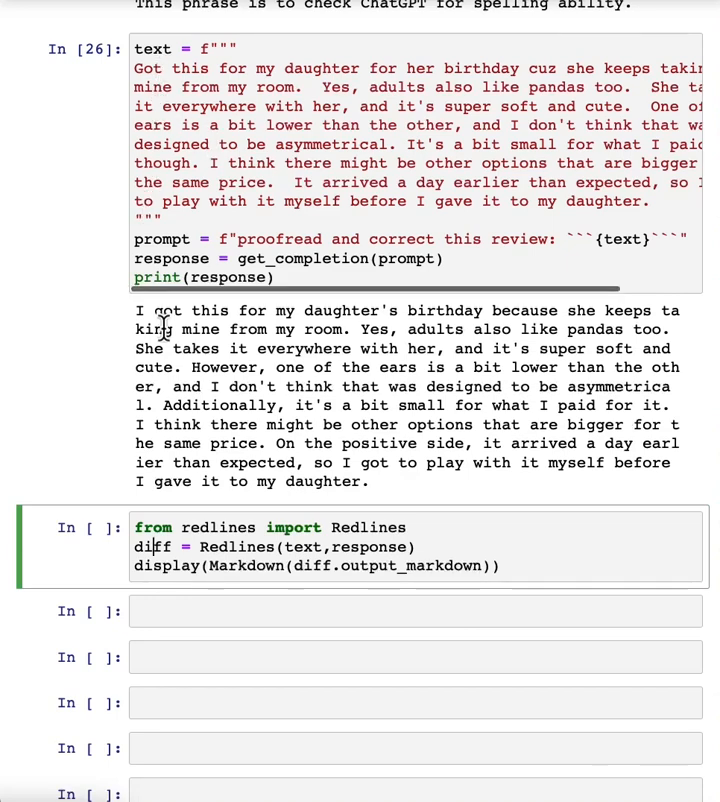
pyautogui.scroll(-3)
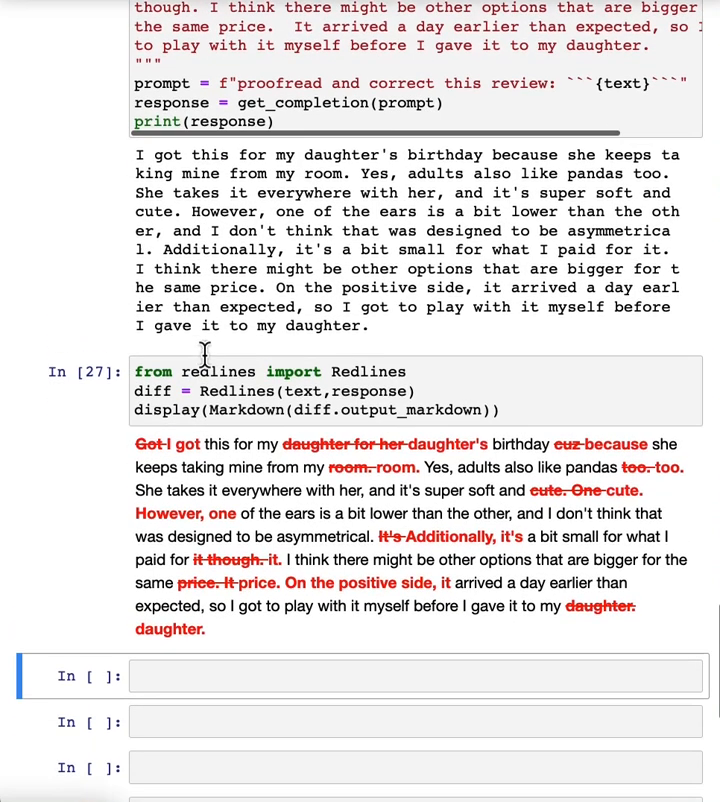
pyautogui.scroll(-3)
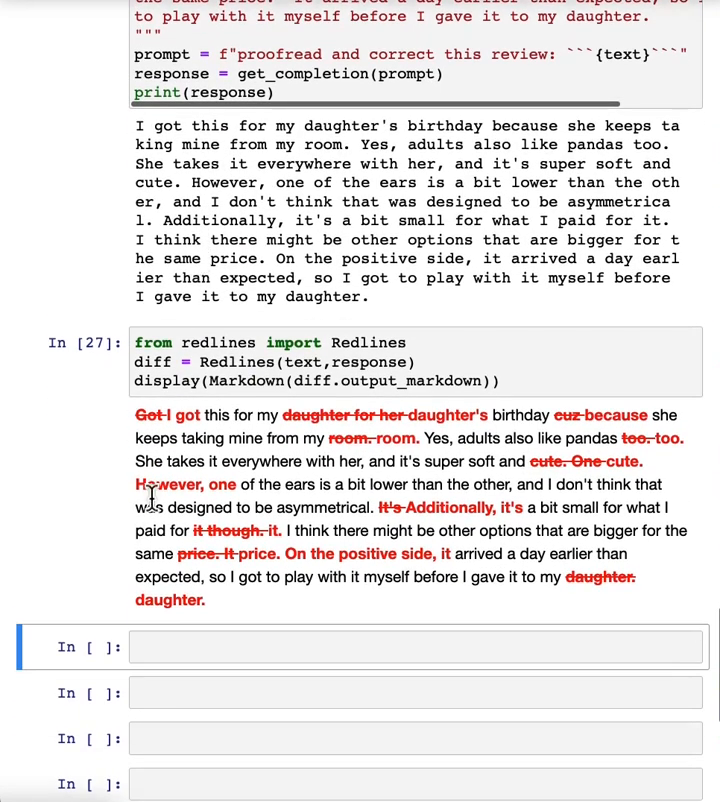
pyautogui.scroll(-3)
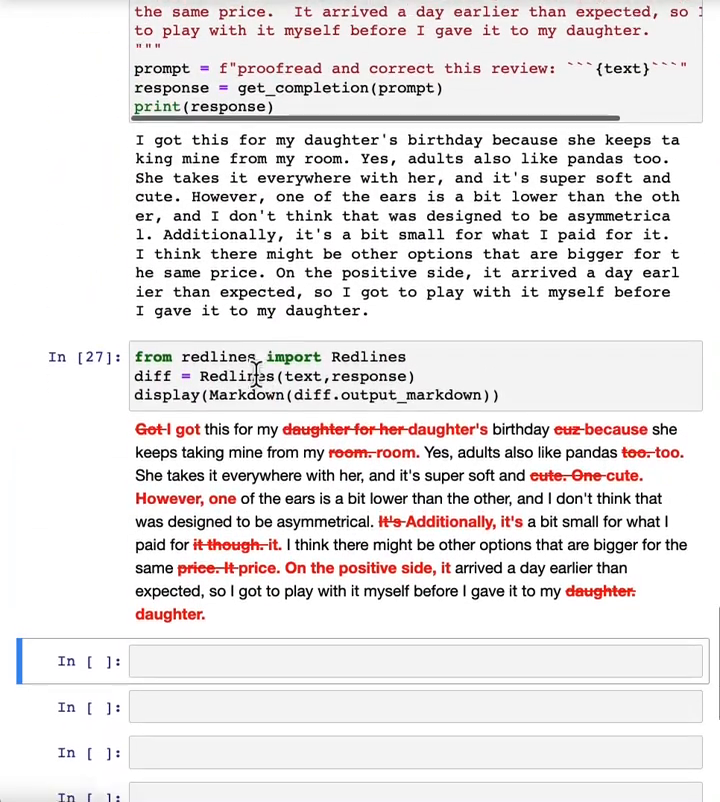
pyautogui.scroll(-3)
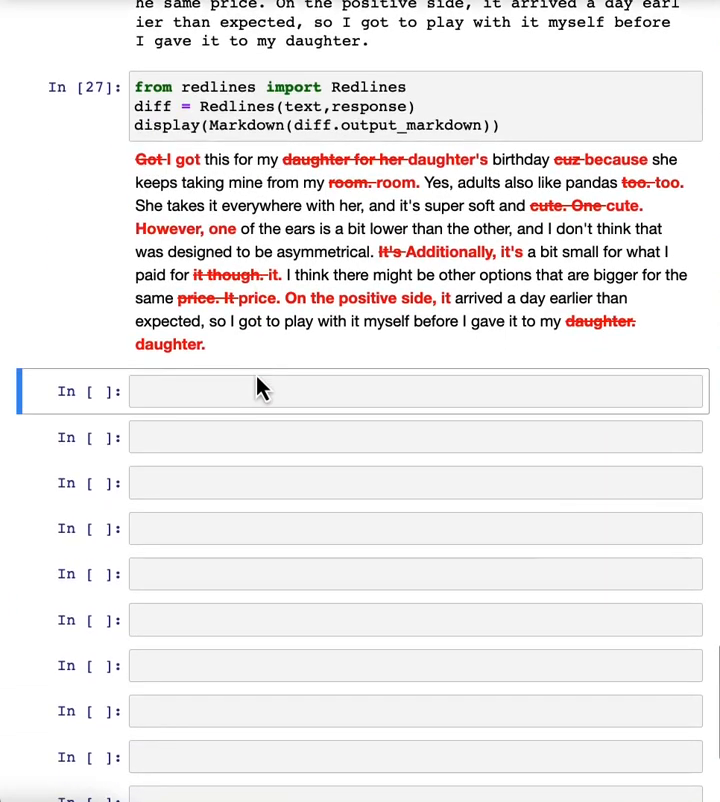
pyautogui.scroll(-3)
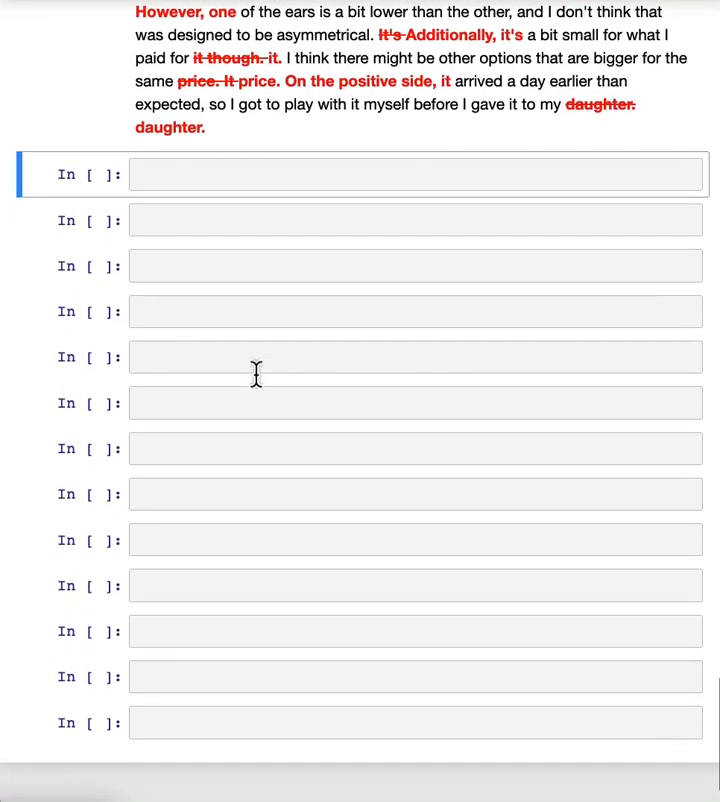
pyautogui.scroll(-3)
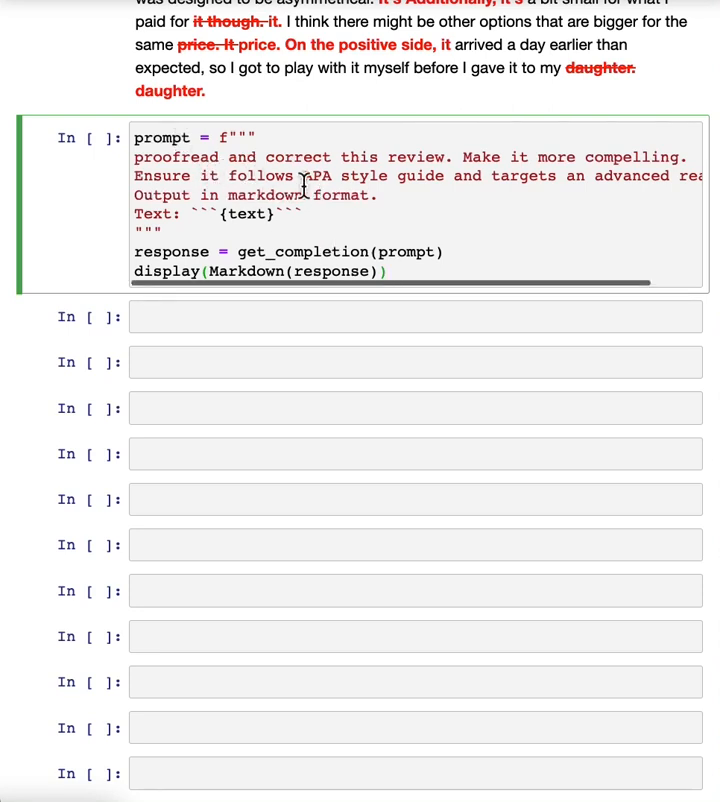
# Scroll through the rendered APA-style panda review with title, pros, cons and conclusion.
pyautogui.scroll(3)
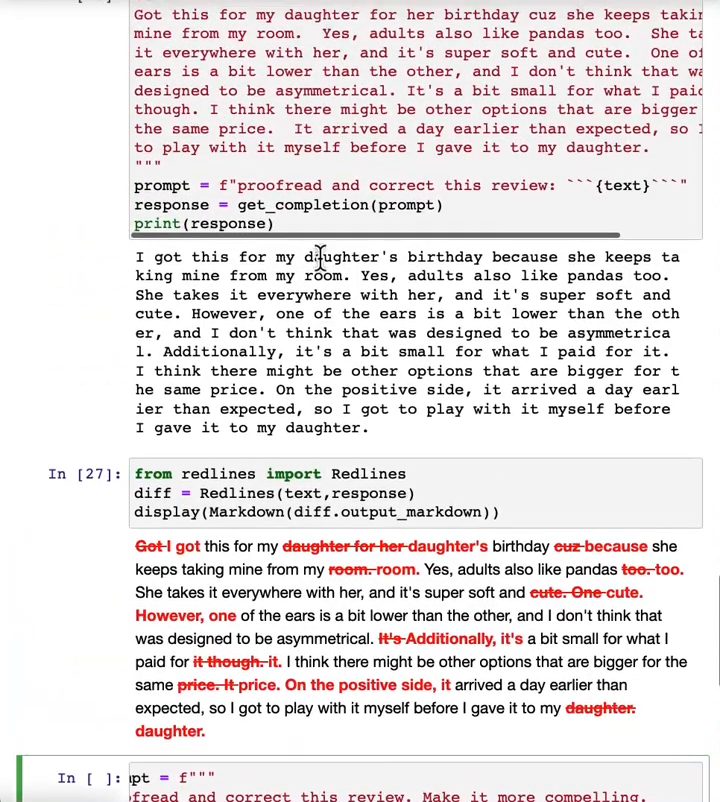
pyautogui.scroll(-3)
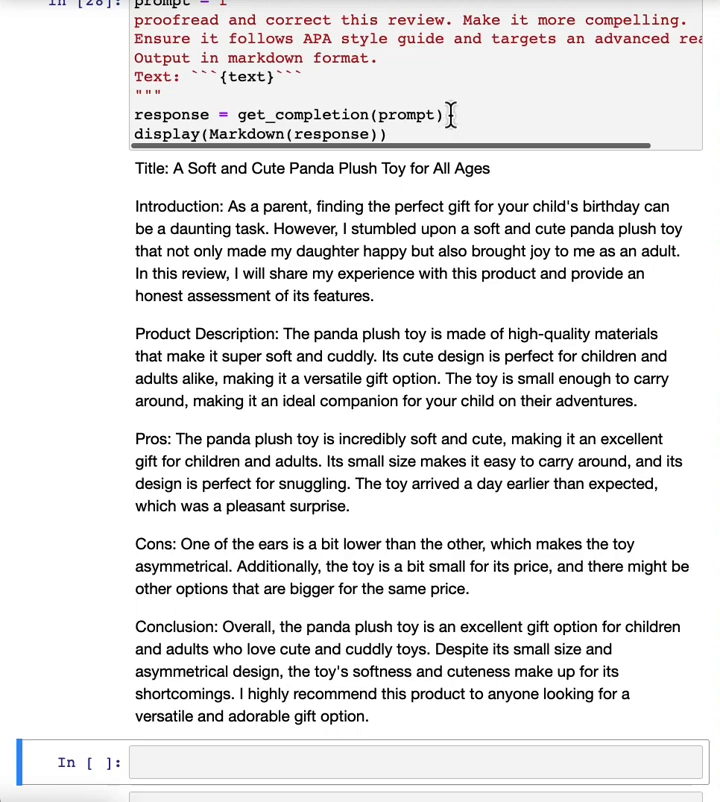
pyautogui.scroll(-3)
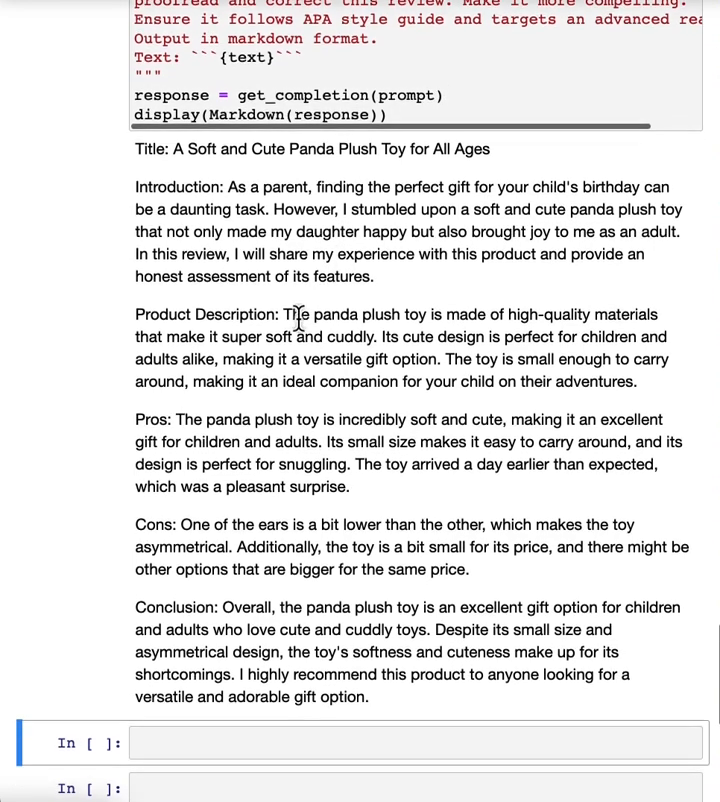